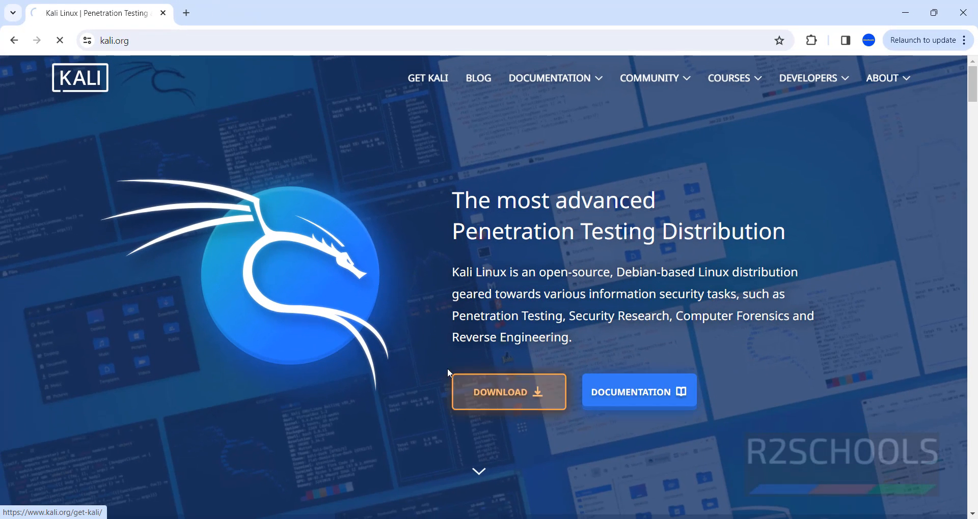
On kali.org's download page, briefly view 32-bit installers, then settle on the 64-bit installer images
click(499, 392)
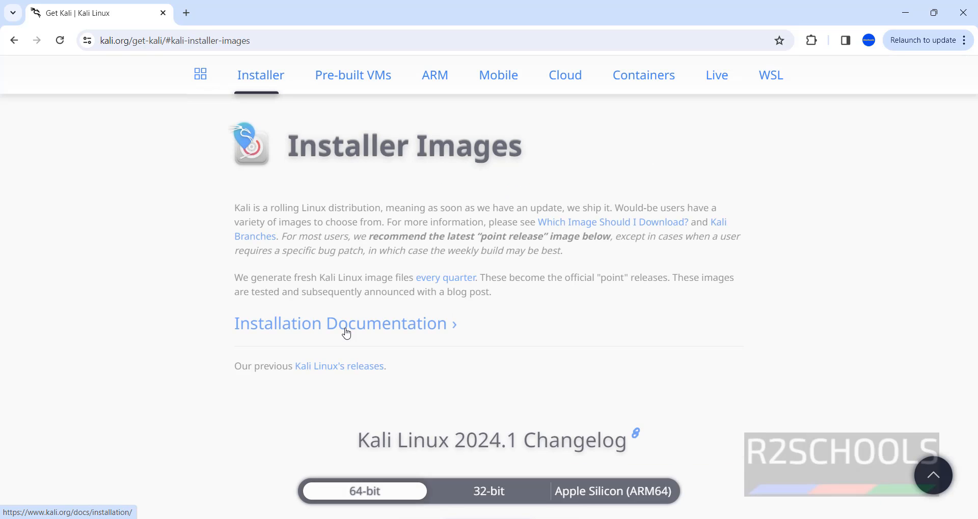
scroll(down, 3)
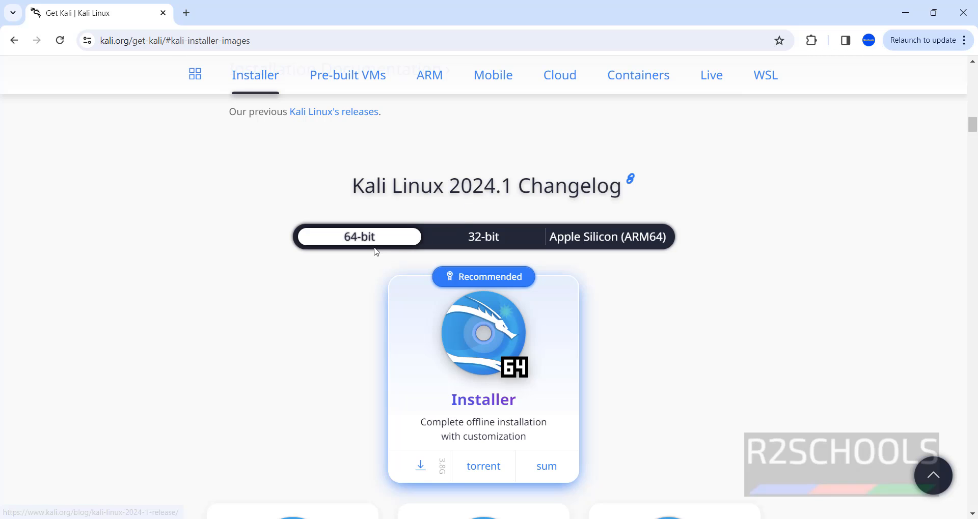
click(482, 236)
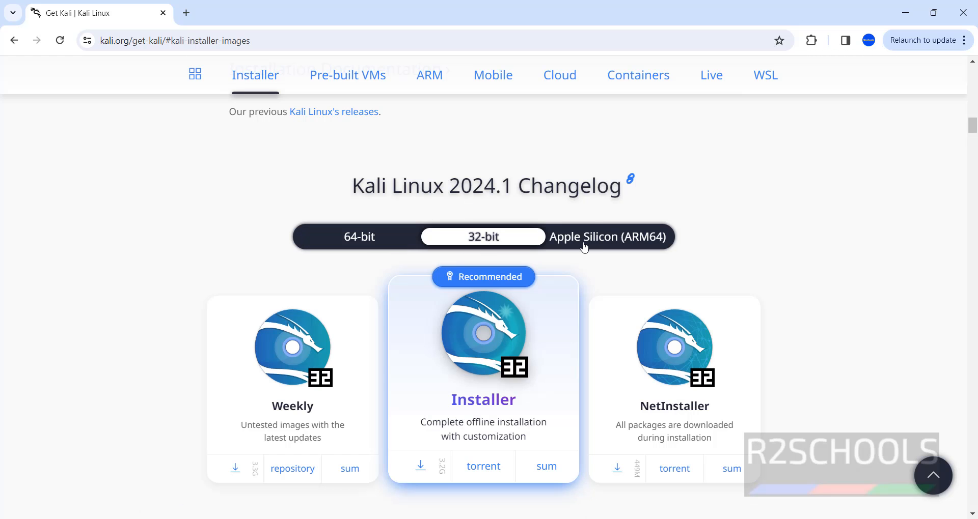
click(359, 236)
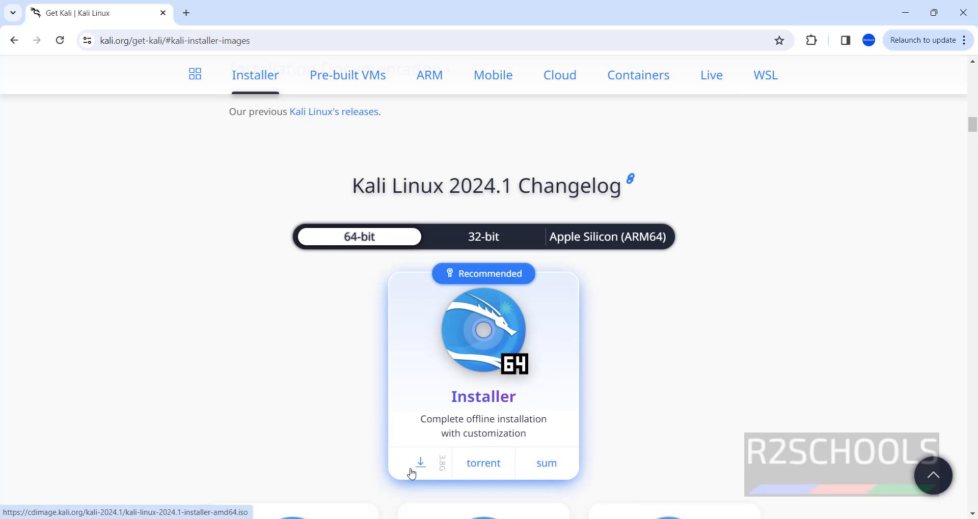
mouse_move(483, 464)
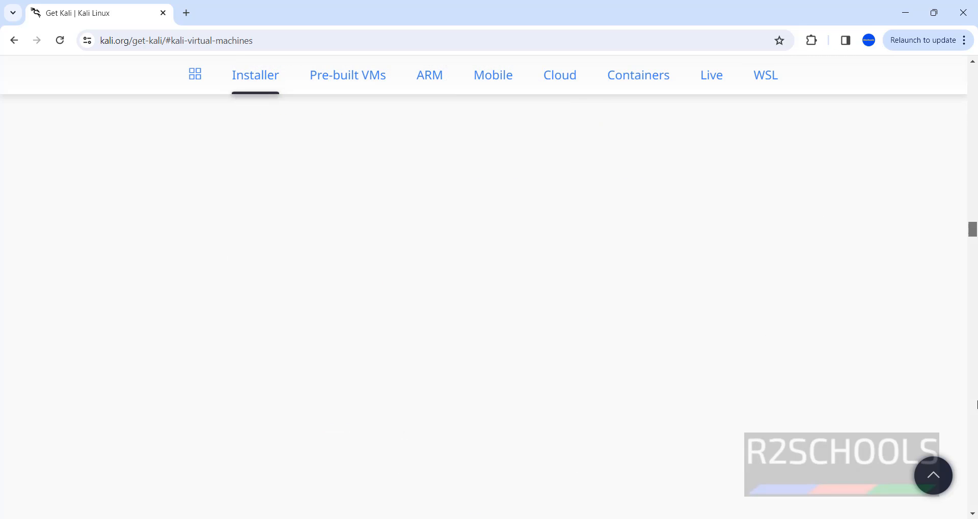
Browse the archived kali-images/kali-2023.4 release listing in a new tab, then close that tab
scroll(down, 3)
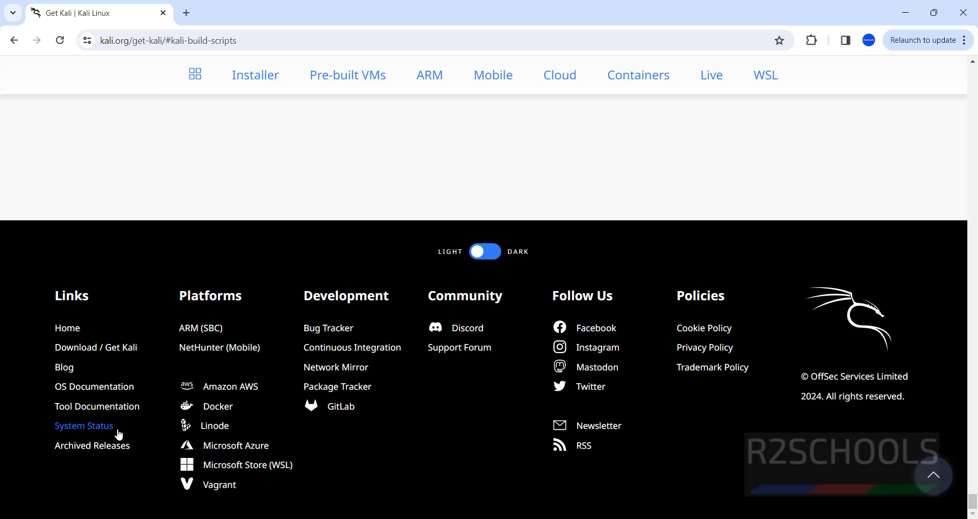
mouse_move(92, 445)
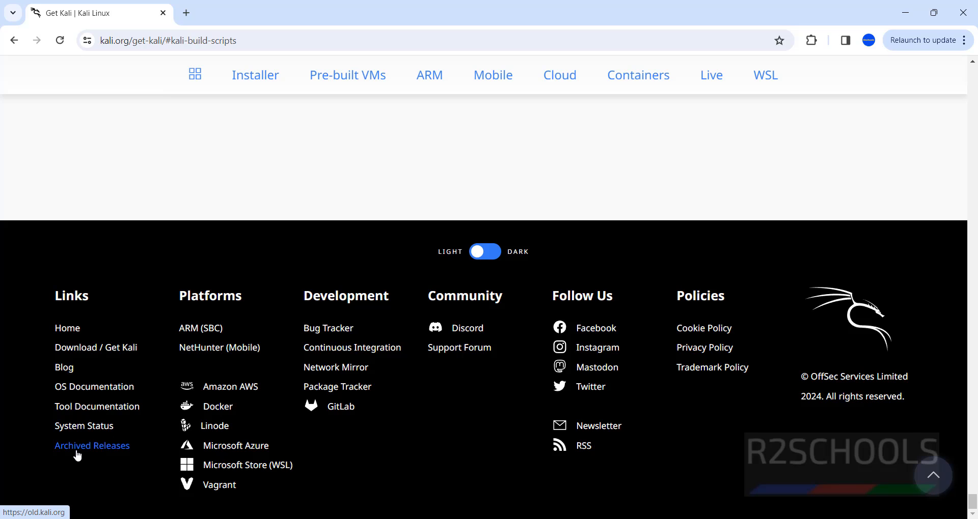
right_click(92, 445)
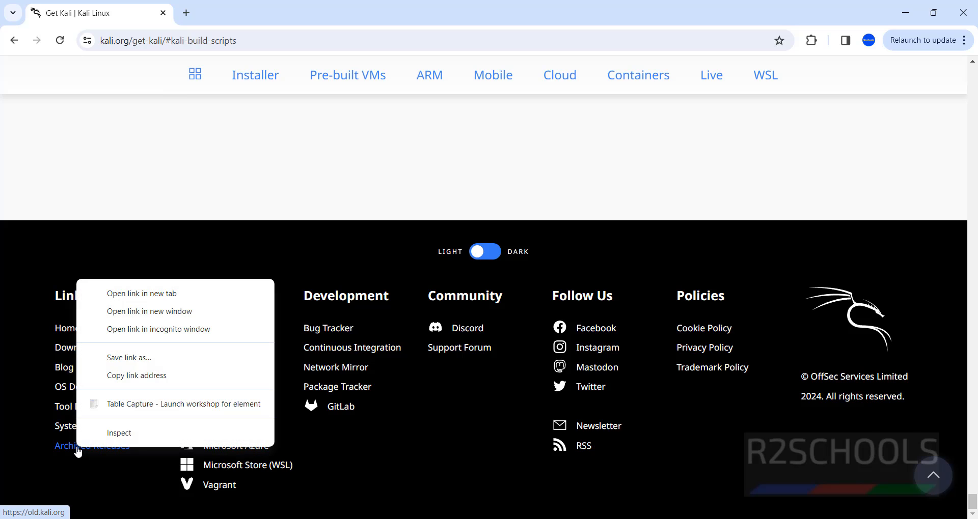
click(141, 294)
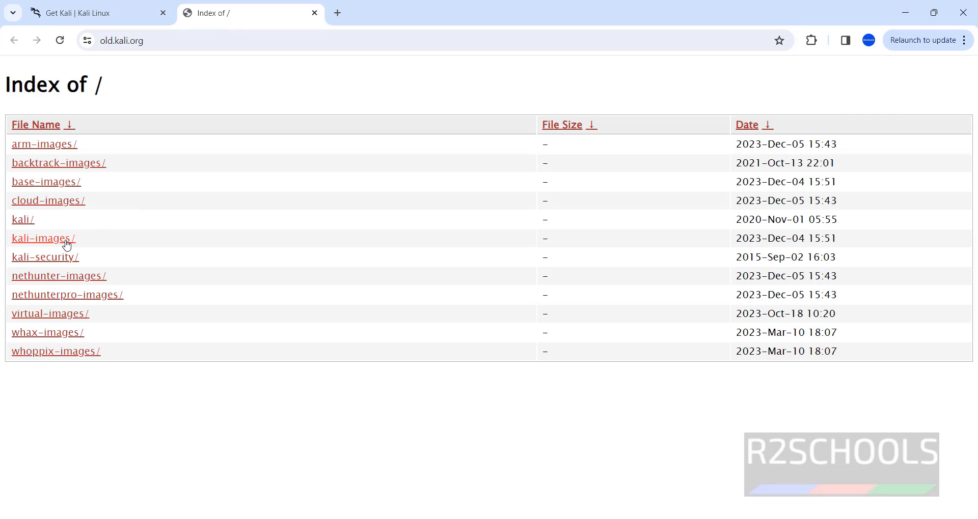
click(43, 239)
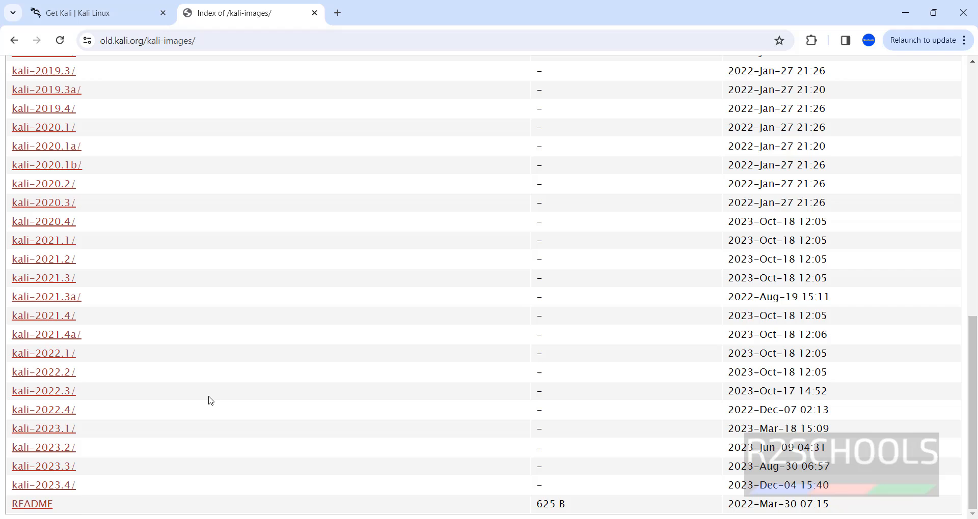
mouse_move(43, 485)
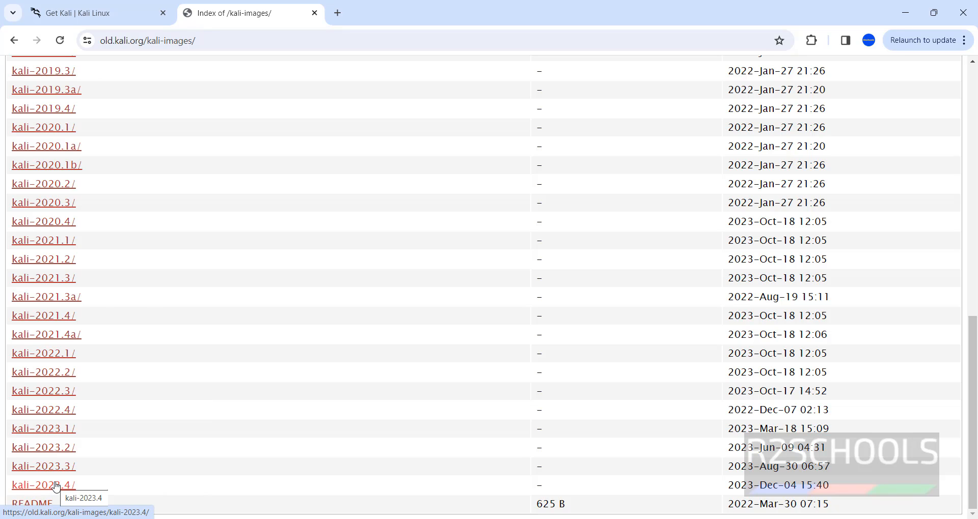
click(43, 486)
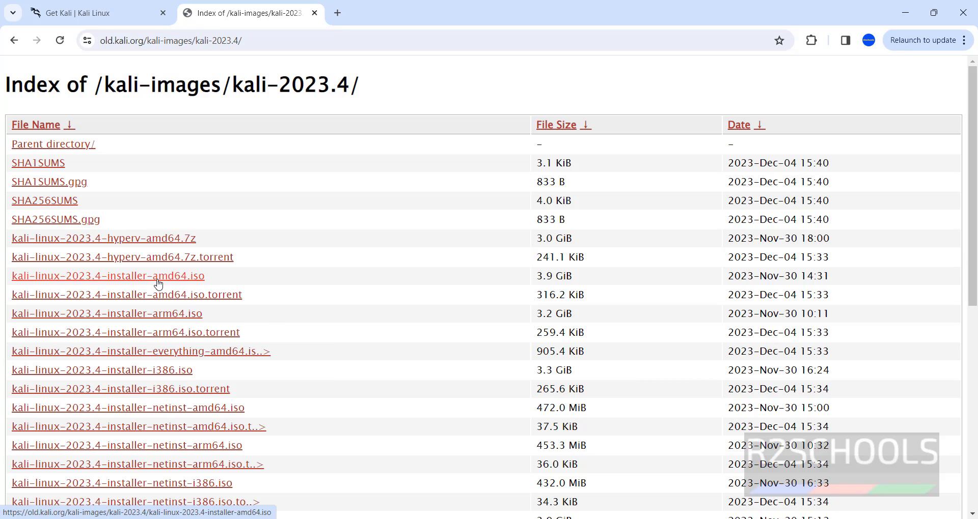
mouse_move(153, 372)
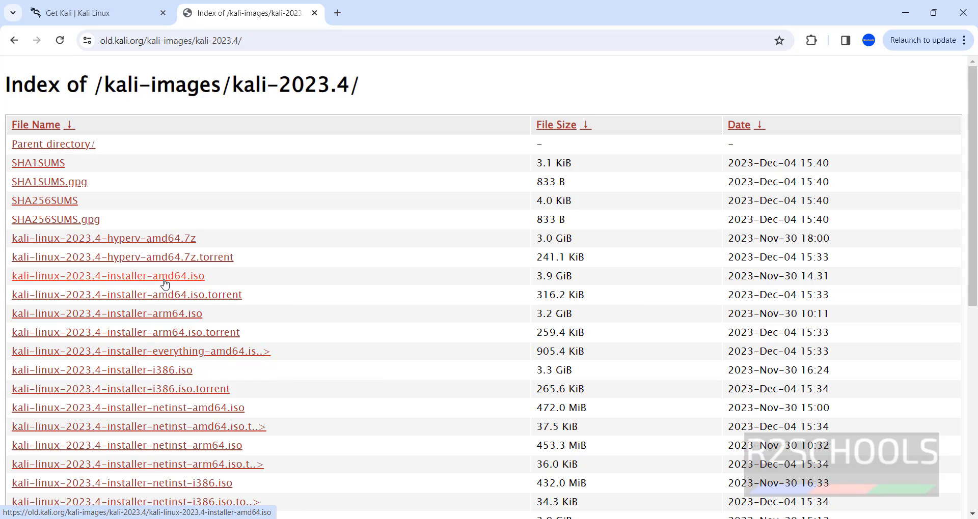
click(315, 12)
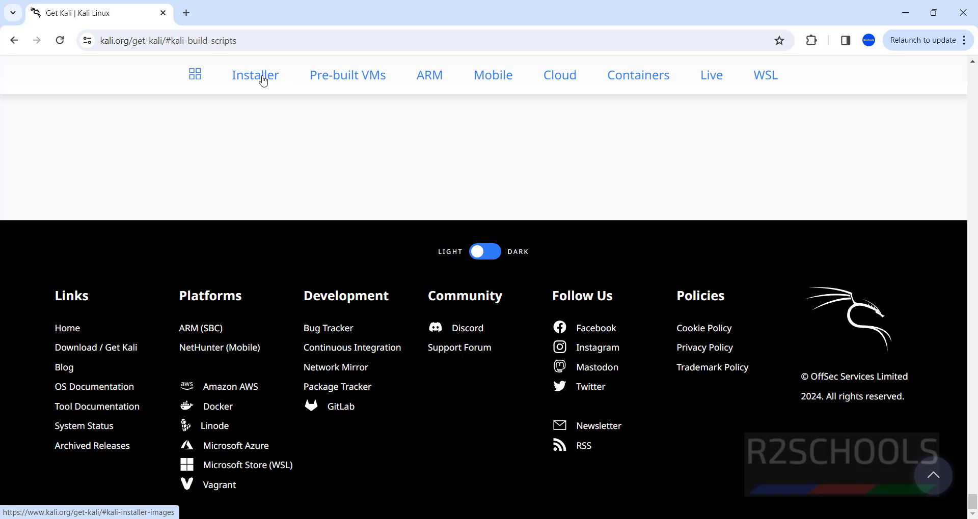
Jump to the Installer section and download the 64-bit Kali 2024.1 installer ISO
click(255, 75)
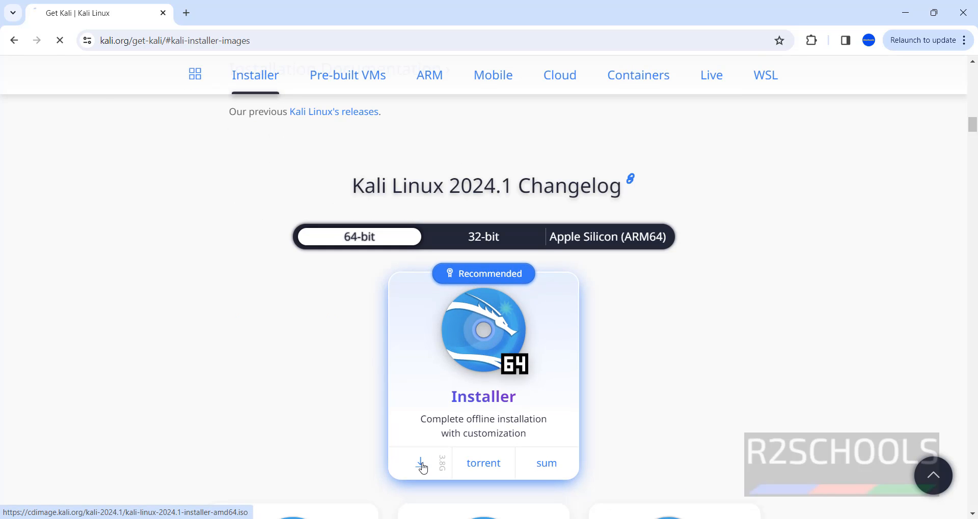
click(420, 466)
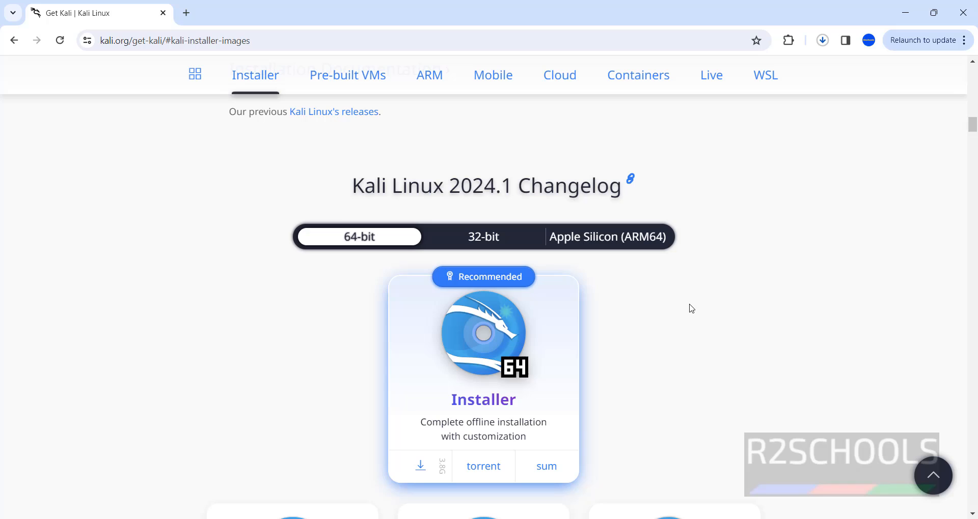
mouse_move(736, 301)
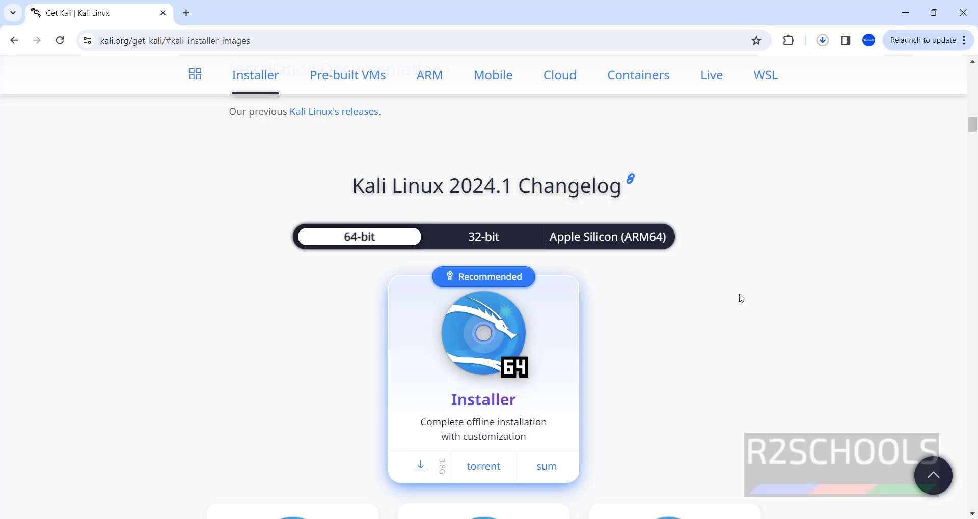
mouse_move(782, 187)
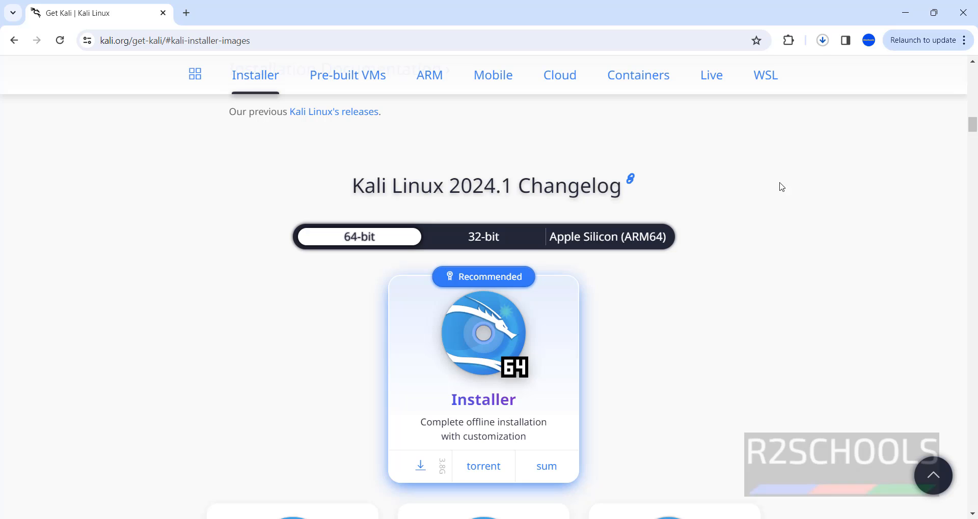
In Chrome's full download history, cancel the duplicate Kali ISO download and remove it from the list
click(823, 40)
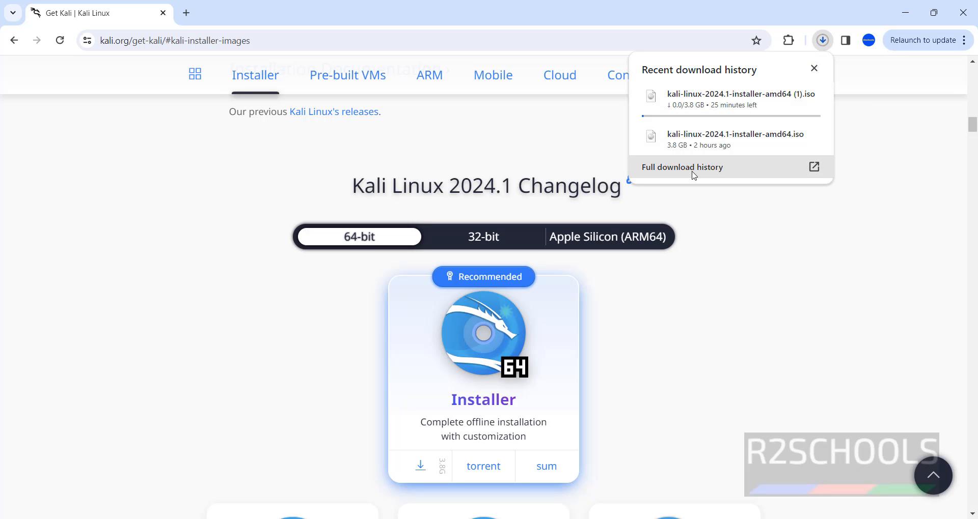
click(681, 167)
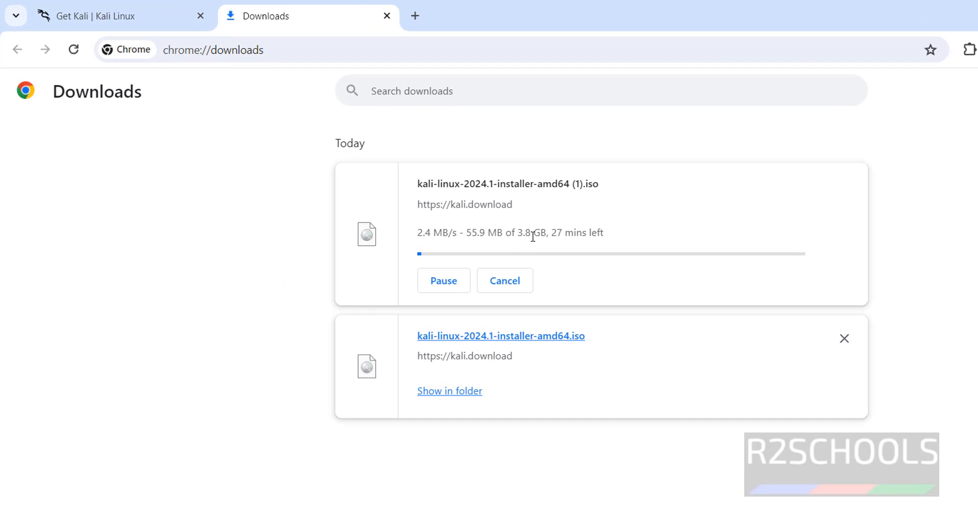
click(503, 281)
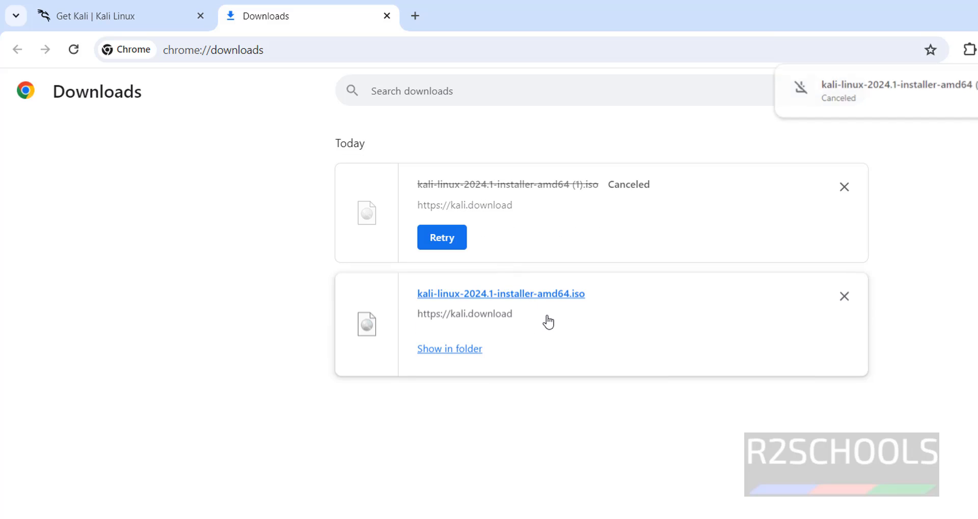
click(843, 187)
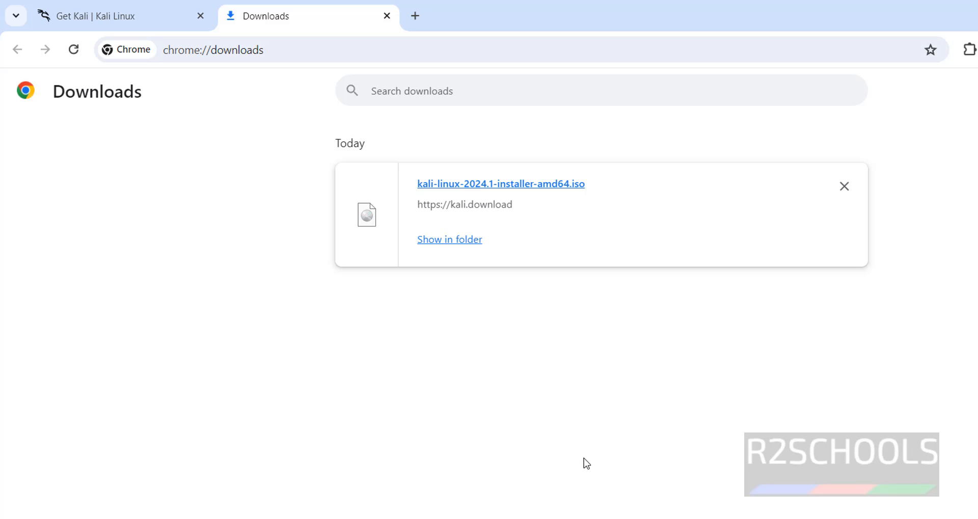
mouse_move(559, 460)
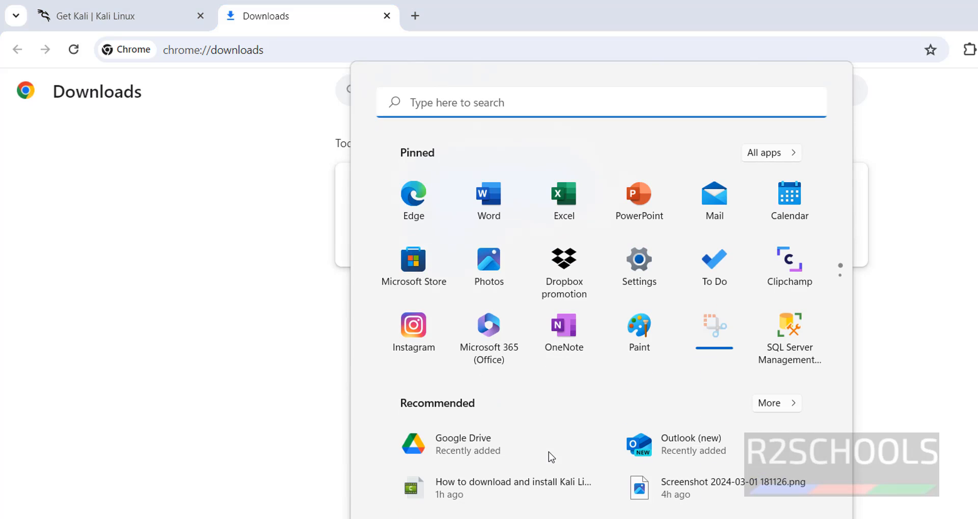
Search for 'vmw' and launch VMware Workstation 17 Player
text(vmware)
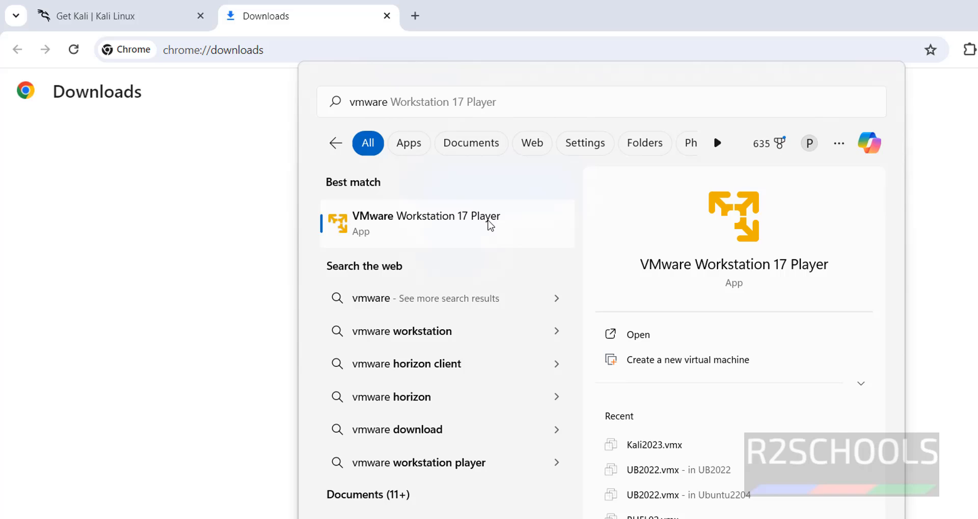
click(425, 223)
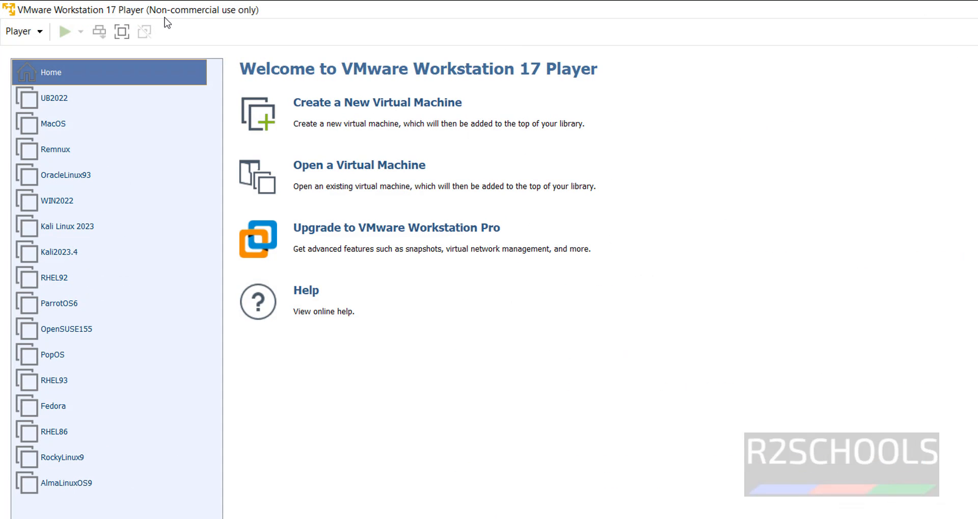
mouse_move(281, 15)
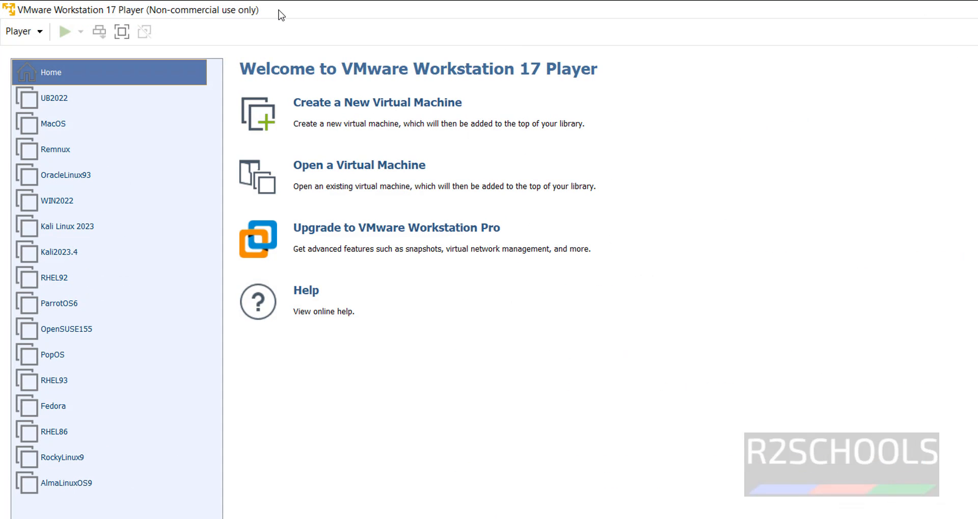
mouse_move(153, 495)
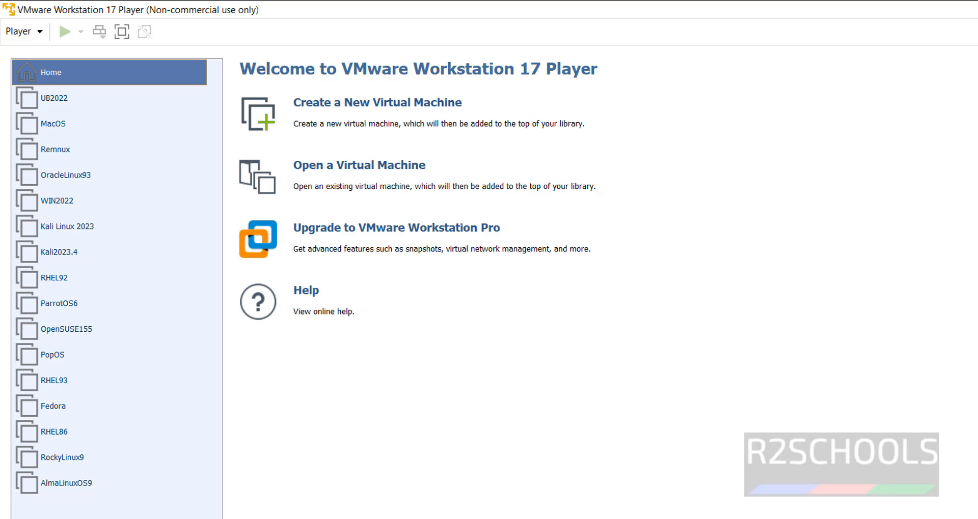
mouse_move(341, 155)
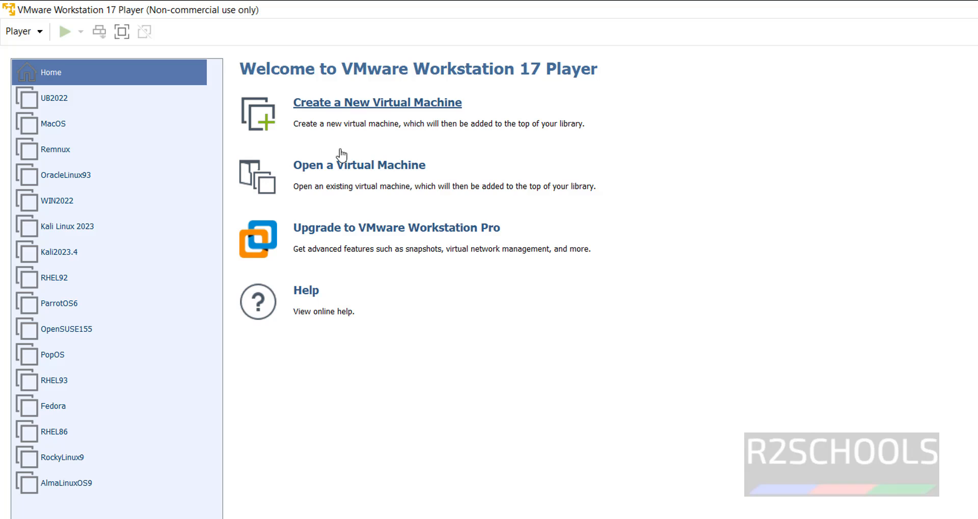
Start a new virtual machine installing from the Kali Linux 2024.1 installer ISO
click(376, 102)
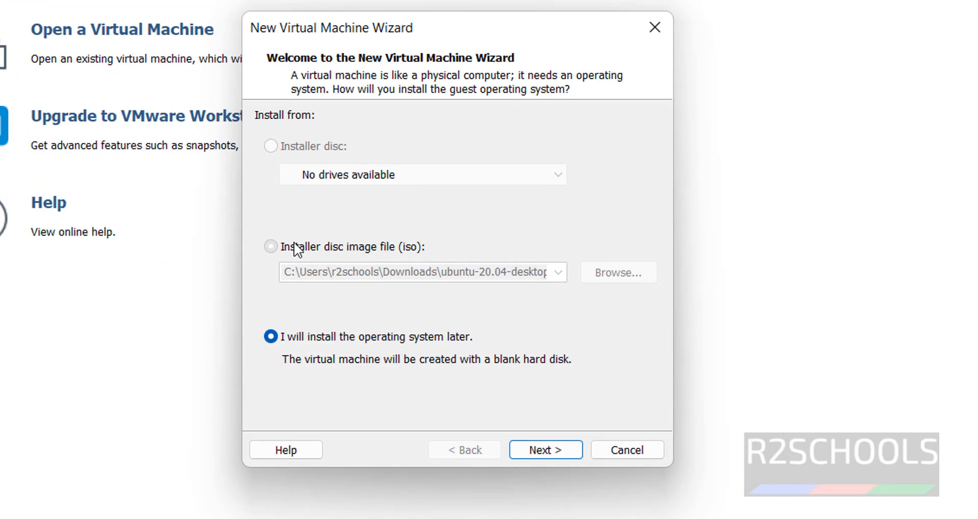
click(269, 246)
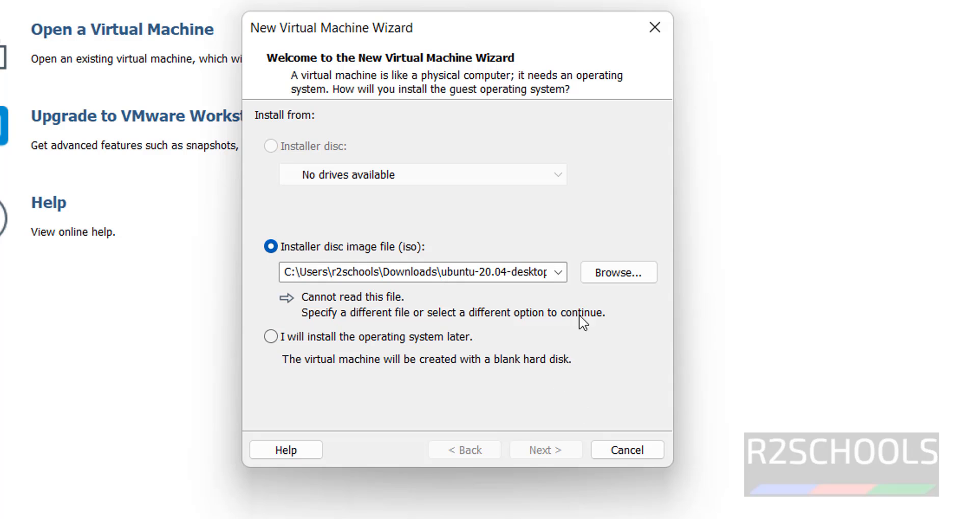
mouse_move(618, 273)
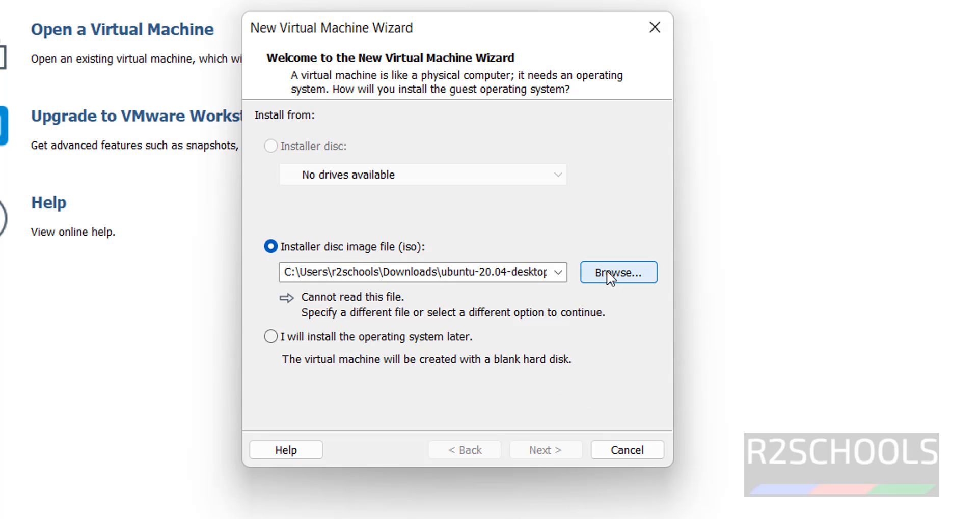
click(617, 273)
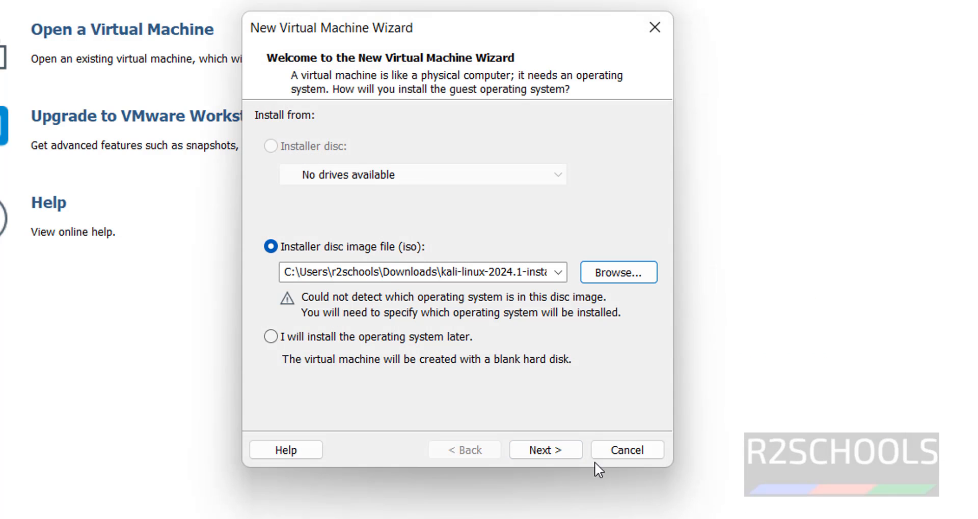
Set the guest operating system to Linux, Ubuntu 64-bit
click(545, 450)
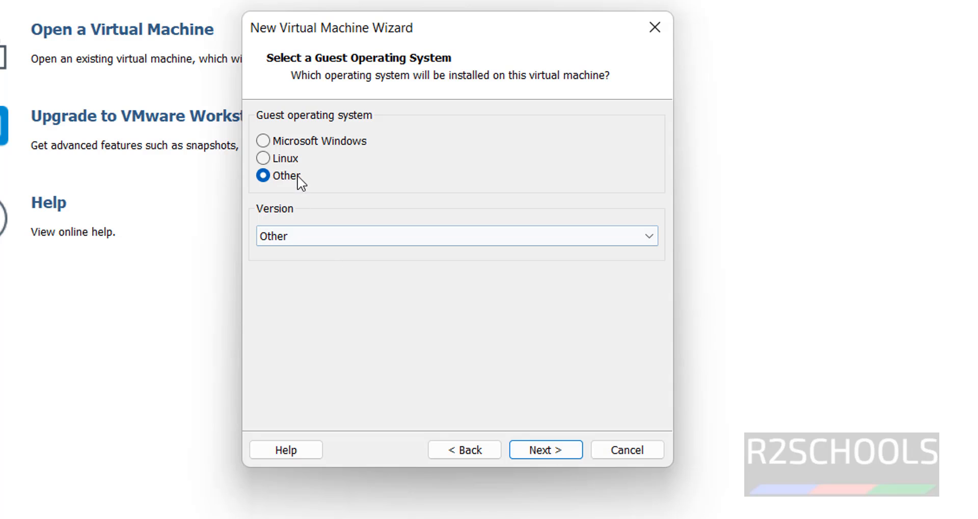
click(263, 158)
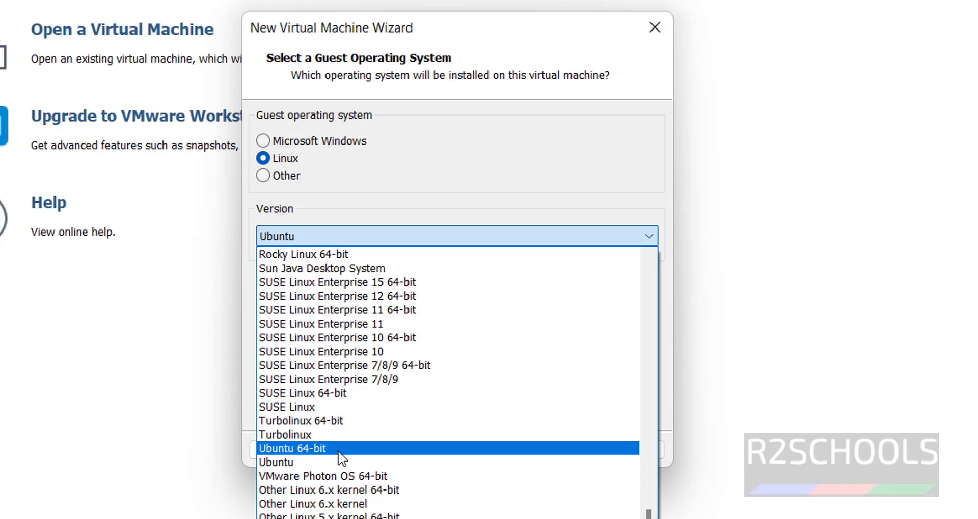
click(294, 447)
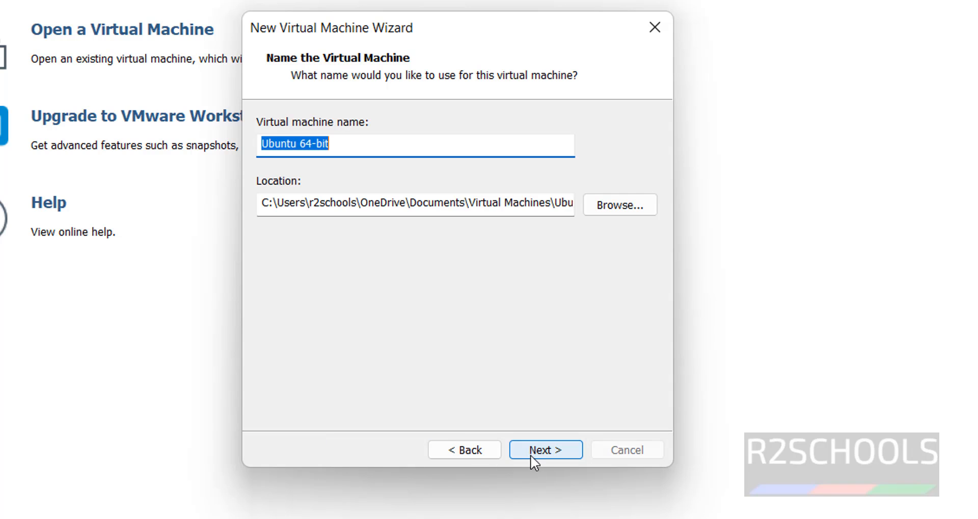
Name the VM KaliLinux2024 and store it in a new KaliLinux2024 folder
text(K)
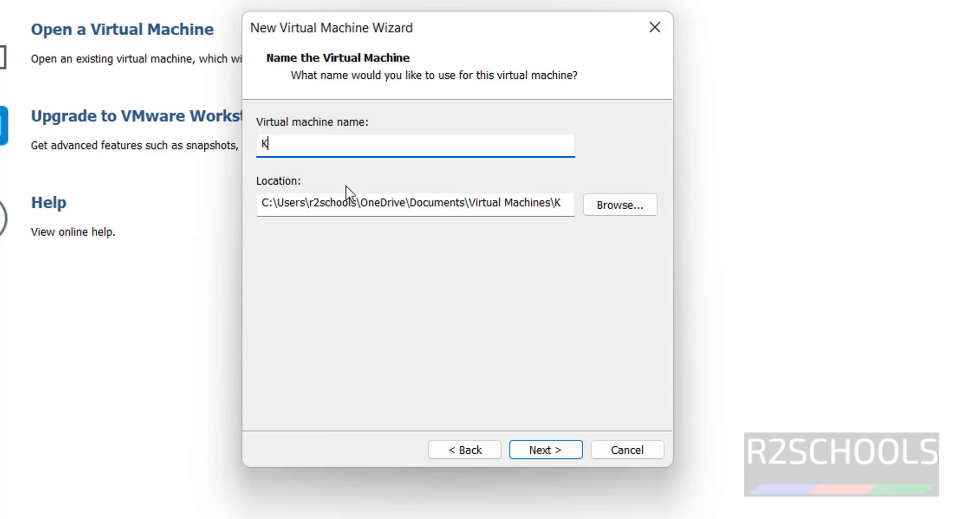
text(aliLinux2024)
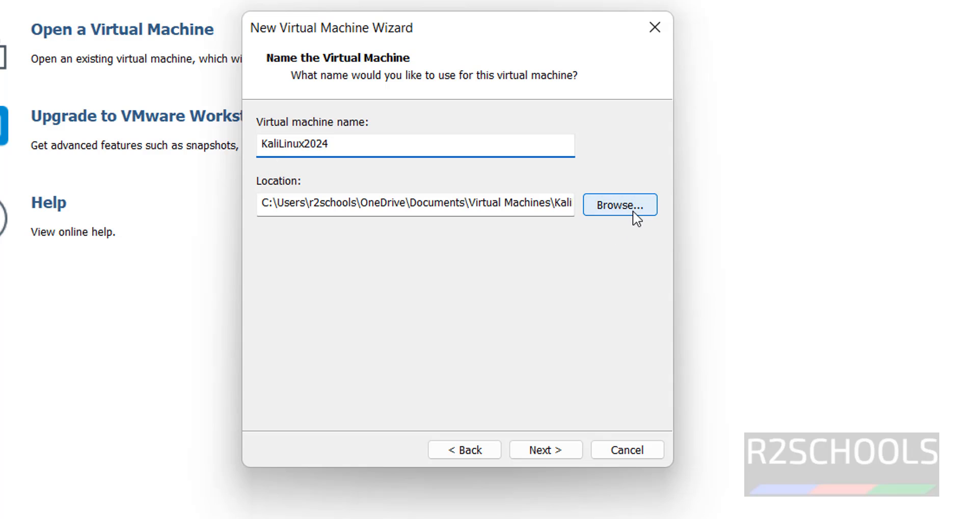
click(619, 206)
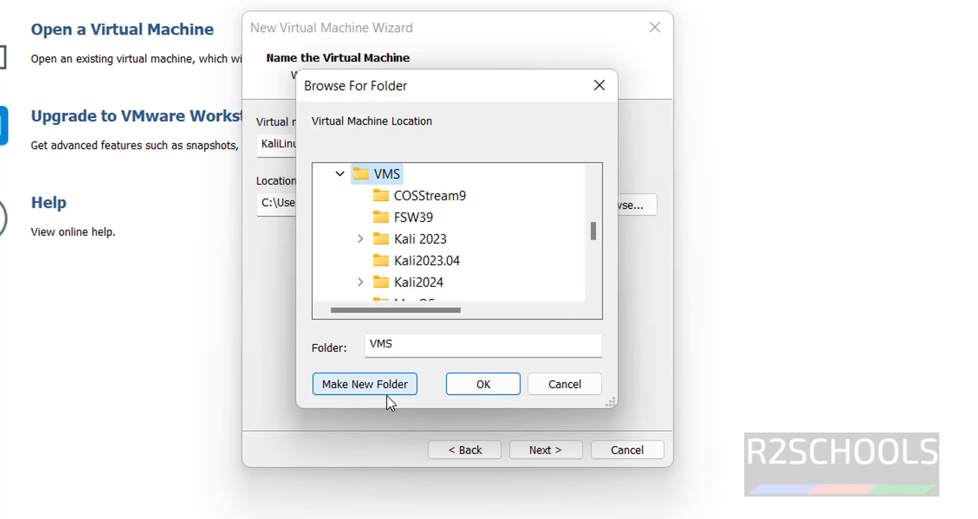
click(364, 383)
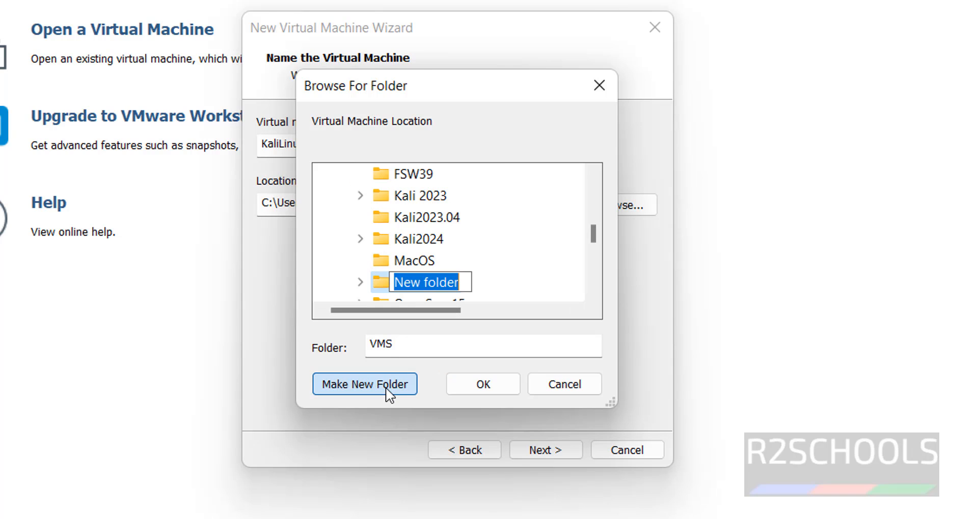
text(KaliLinux2024)
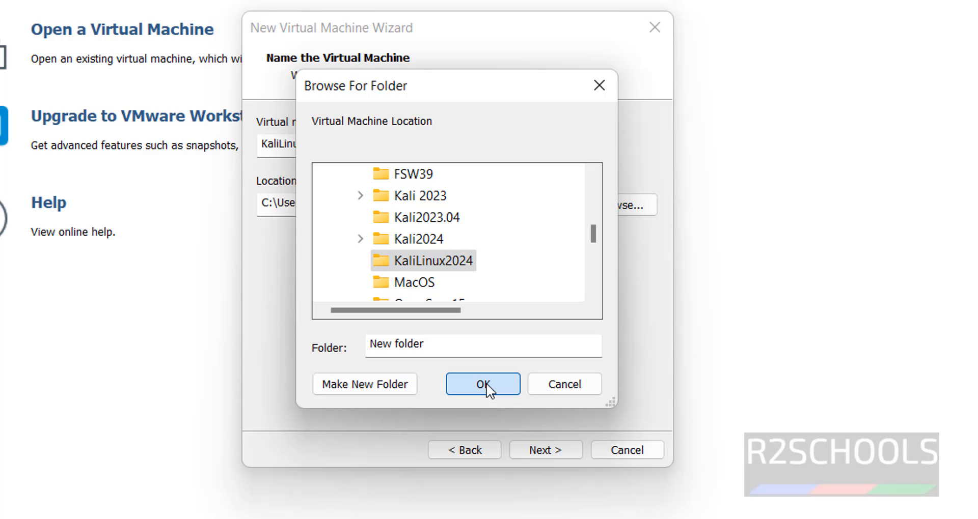
click(482, 384)
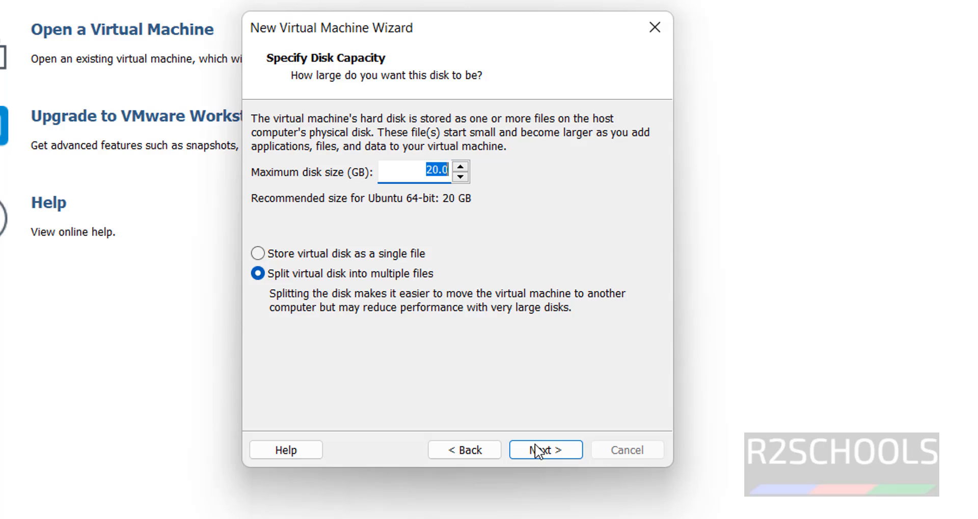
Give the virtual disk a 100 GB maximum size, stored as a single file
click(256, 253)
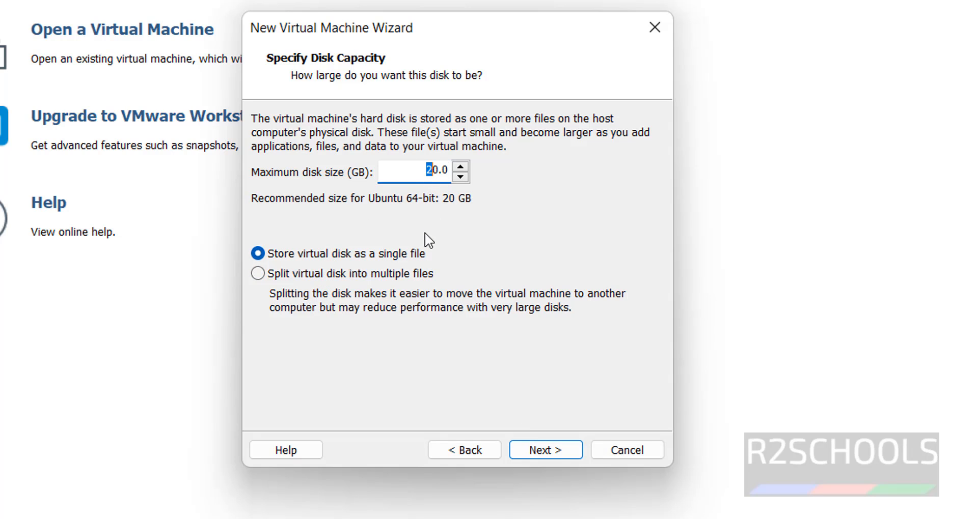
text(100)
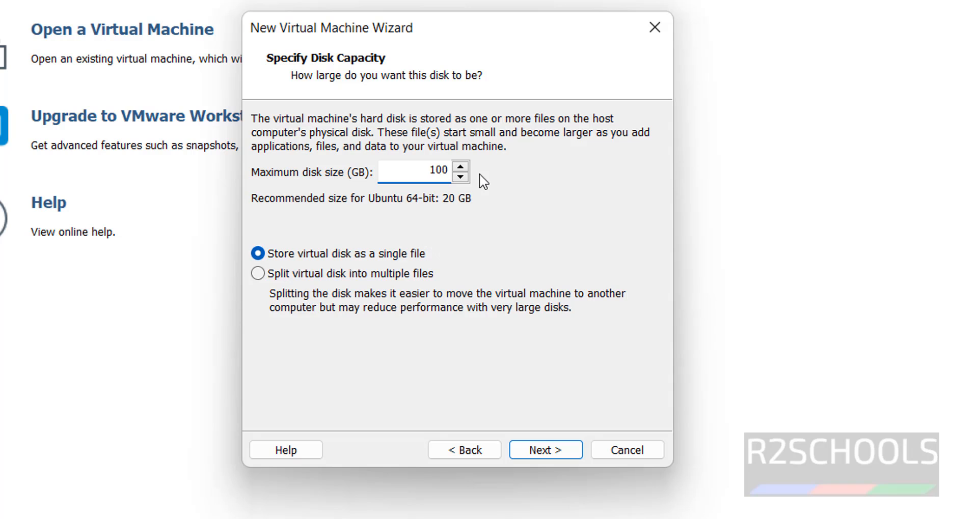
click(544, 450)
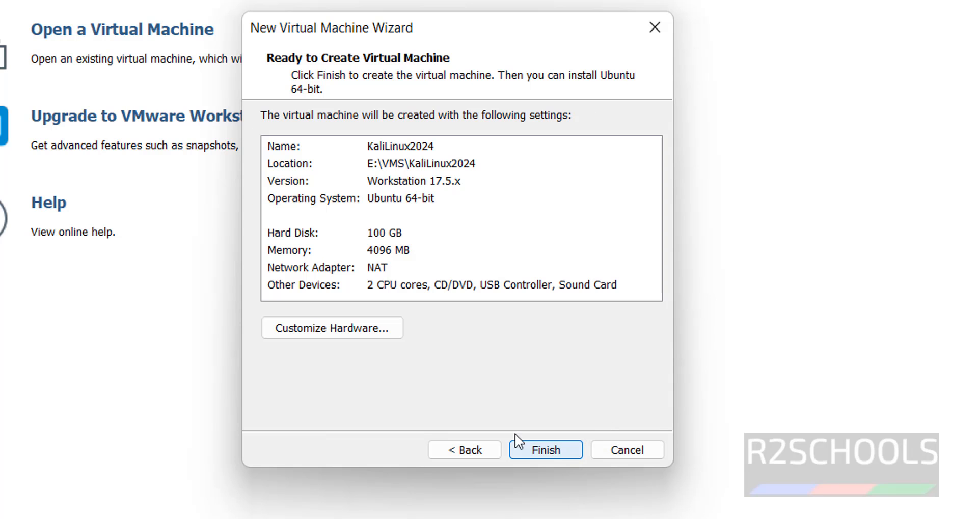
mouse_move(509, 178)
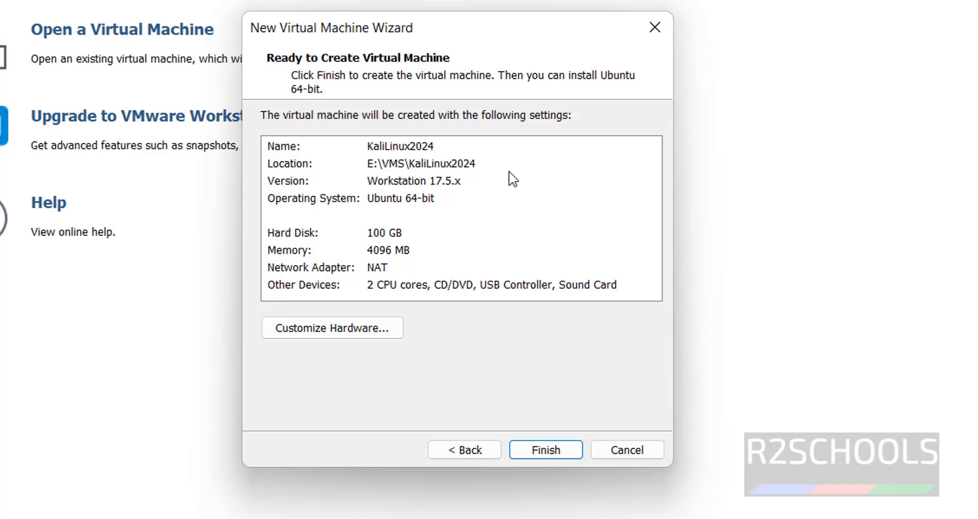
mouse_move(453, 205)
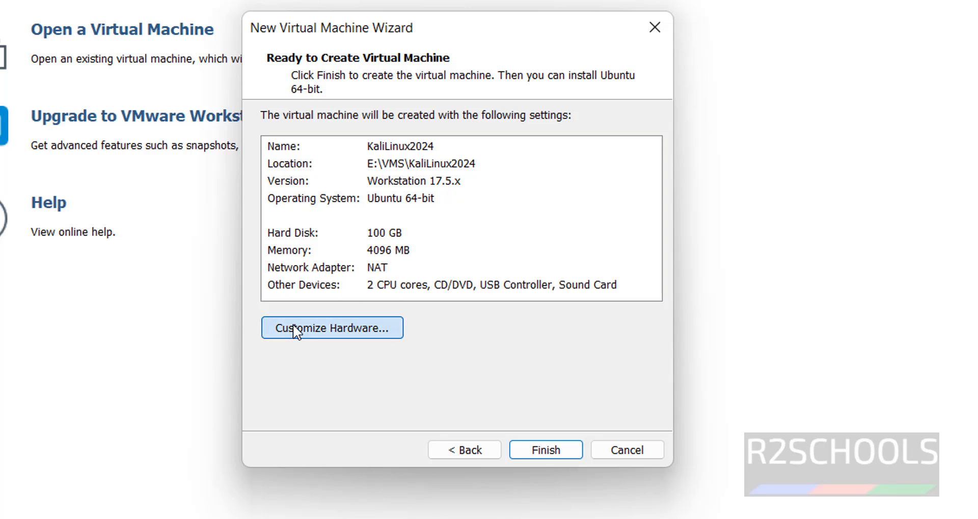
Review the hardware settings and finish creating the KaliLinux2024 VM
click(331, 328)
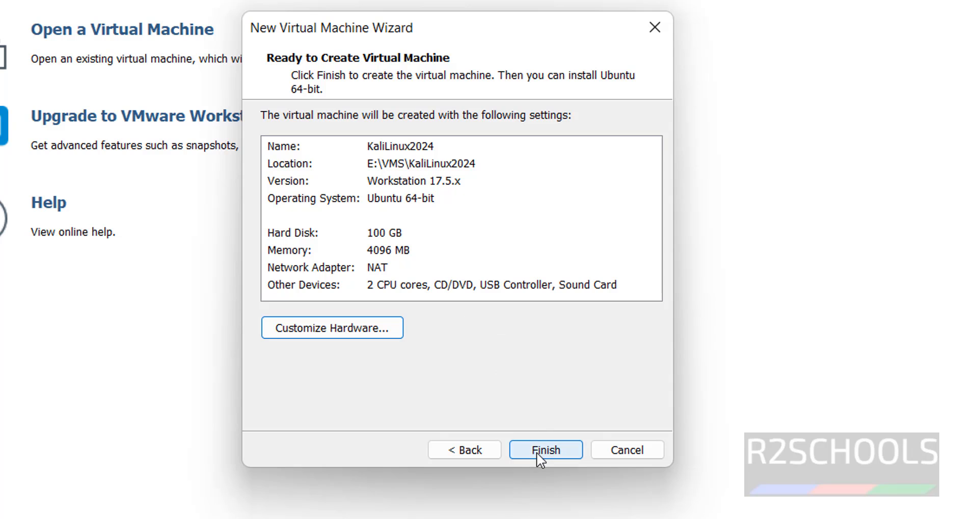
click(544, 450)
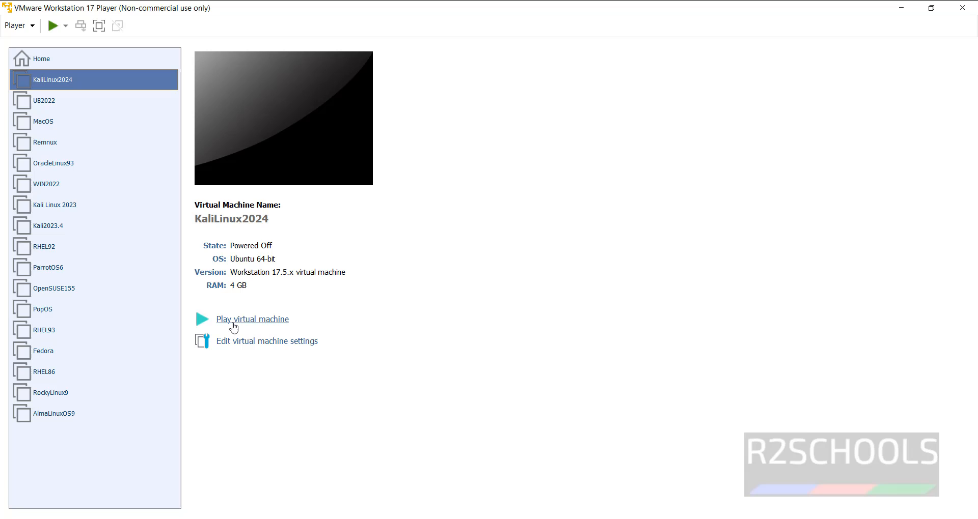
mouse_move(603, 300)
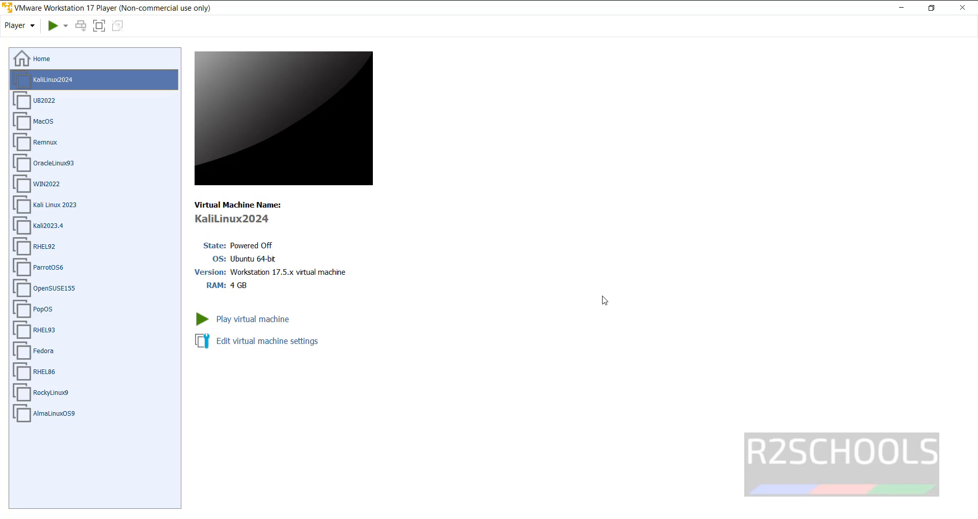
mouse_move(91, 87)
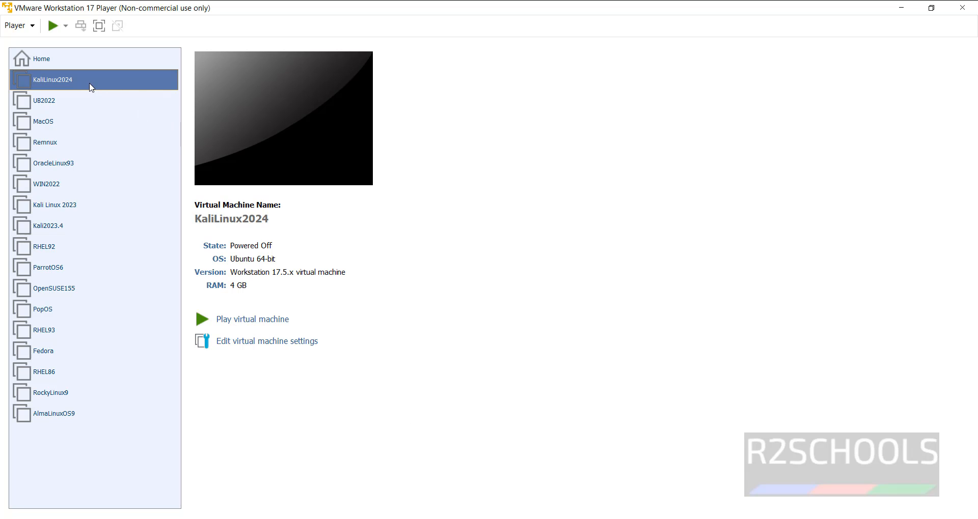
Power on KaliLinux2024 from its context menu in the library
right_click(53, 79)
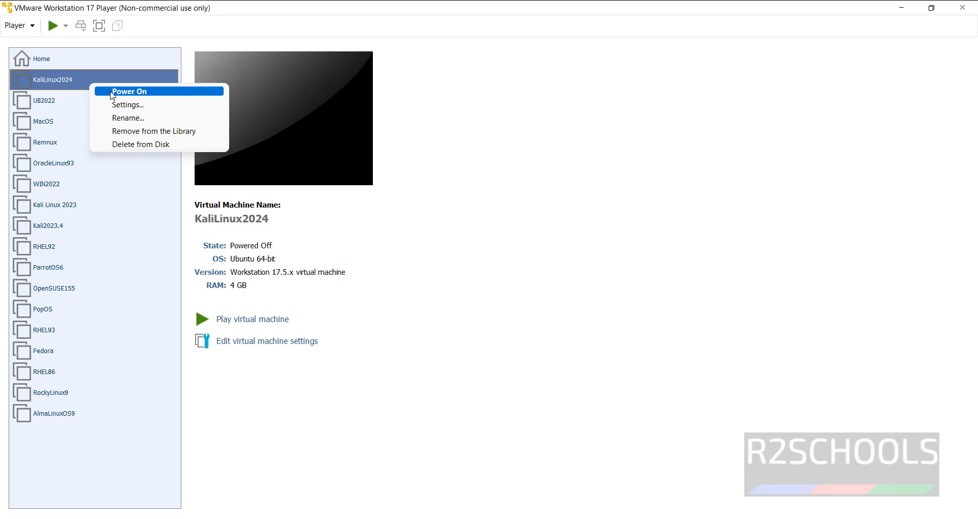
click(128, 91)
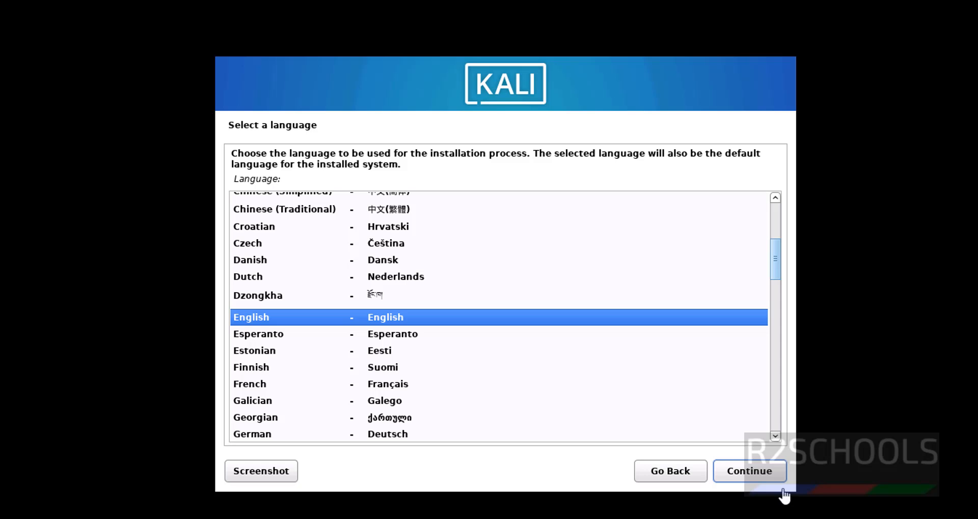
Keep English language, United States location and American English keymap in the Kali installer
click(748, 471)
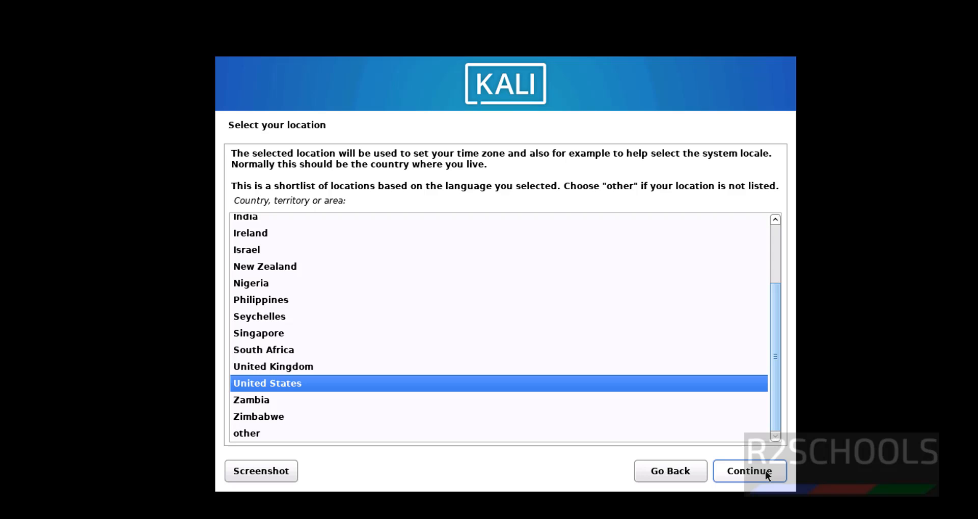
click(748, 471)
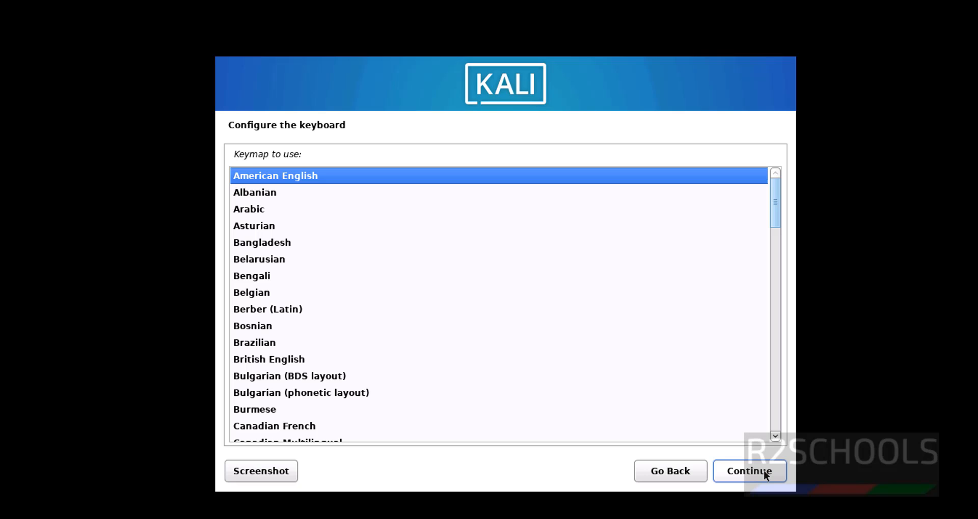
click(749, 470)
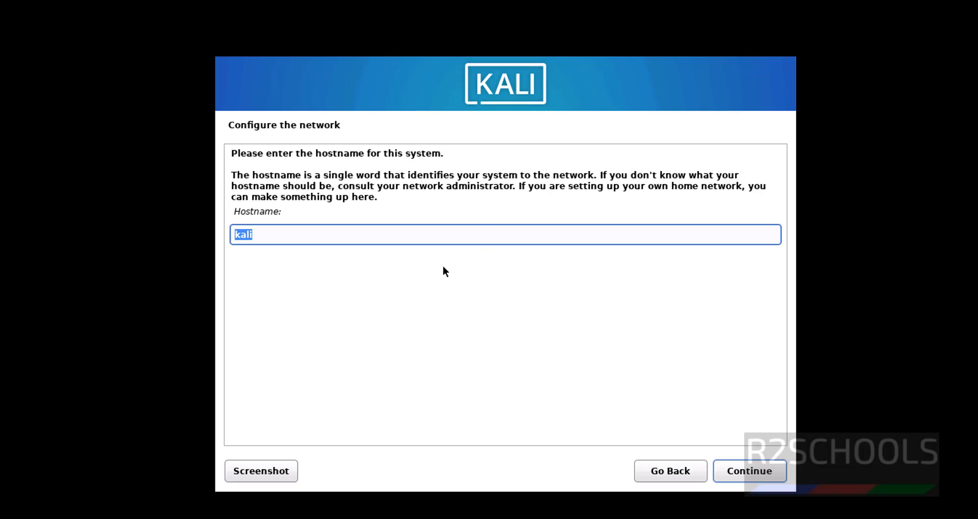
mouse_move(368, 238)
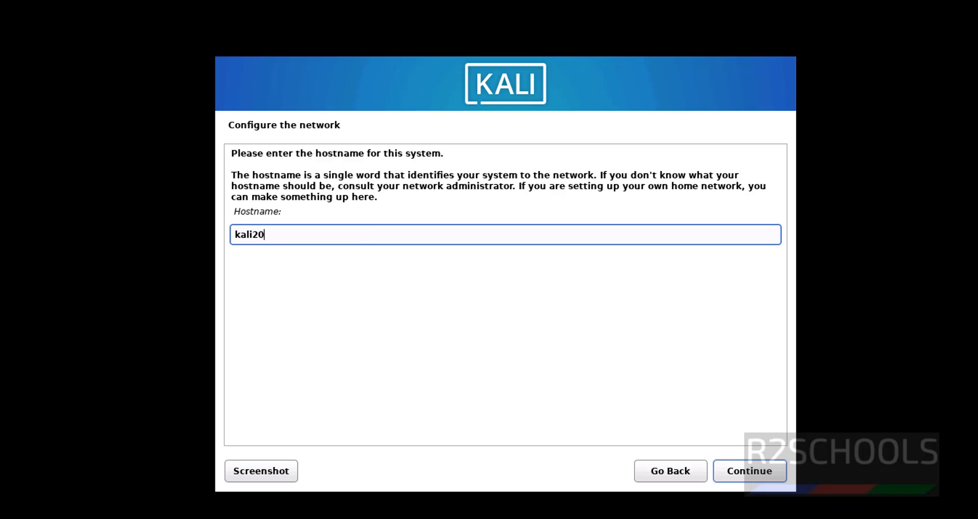
Set the hostname to kali2024 and leave the domain name blank
text(24)
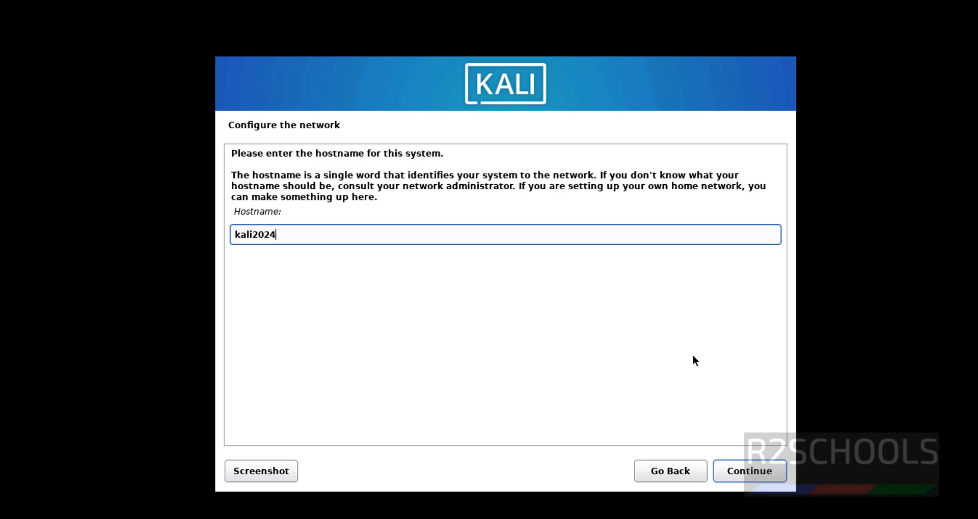
click(748, 470)
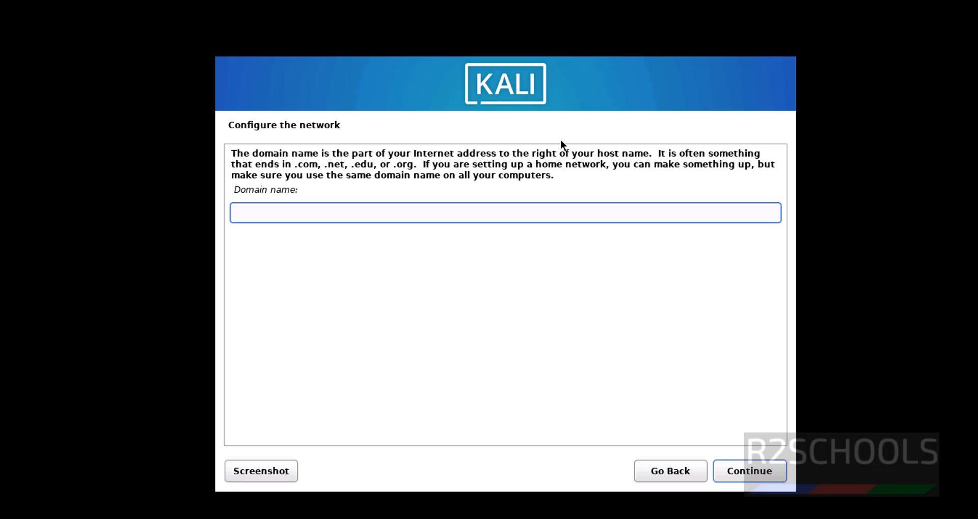
click(250, 213)
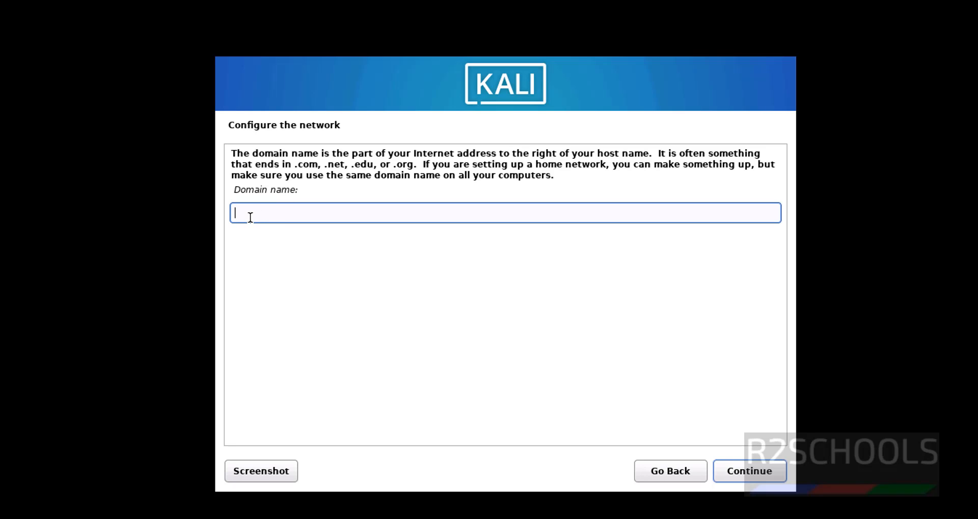
mouse_move(317, 177)
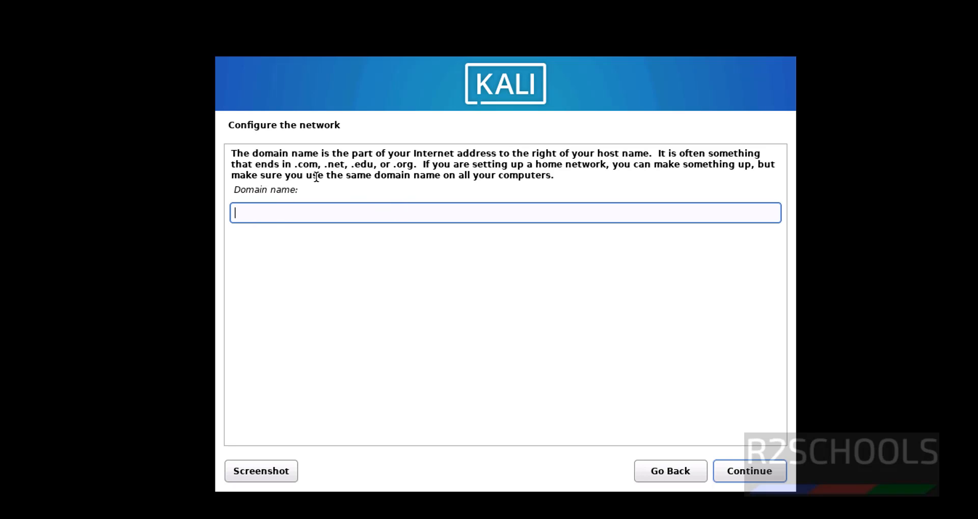
drag(284, 164, 409, 164)
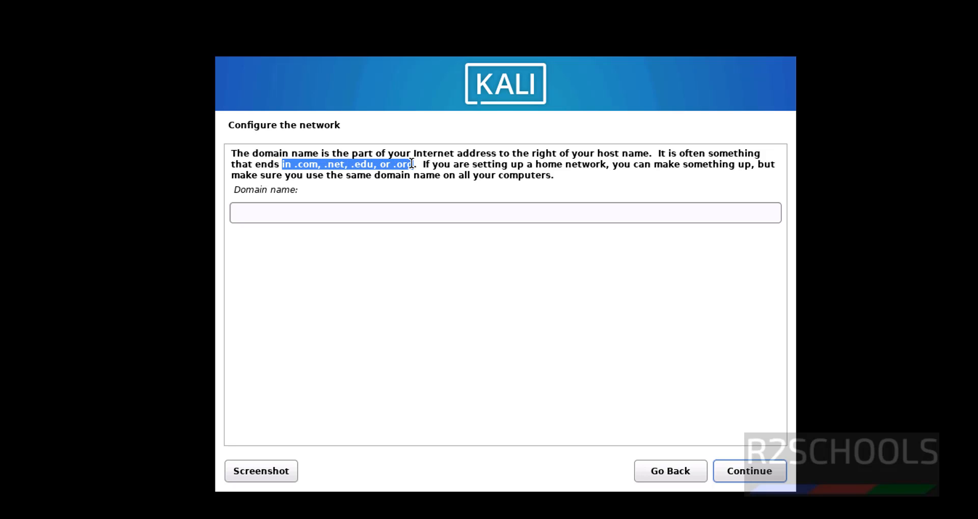
mouse_move(439, 236)
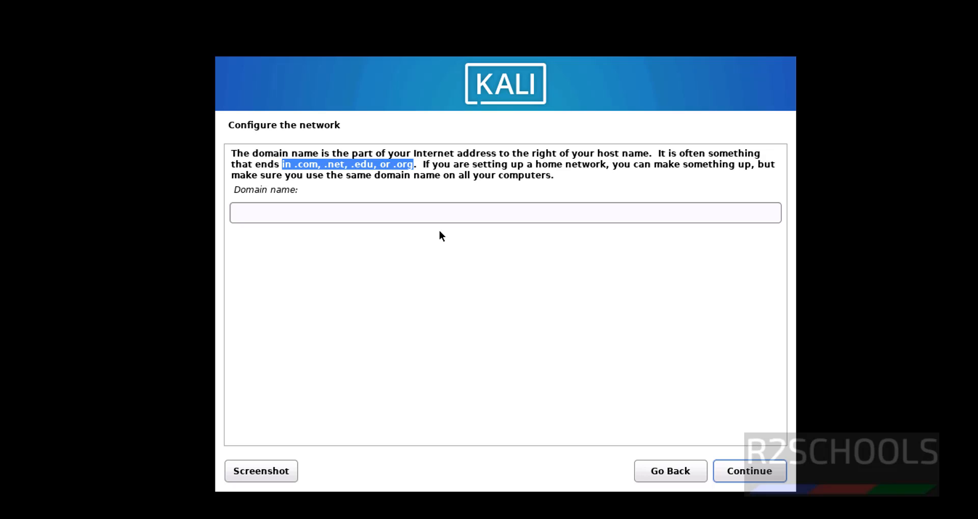
mouse_move(463, 254)
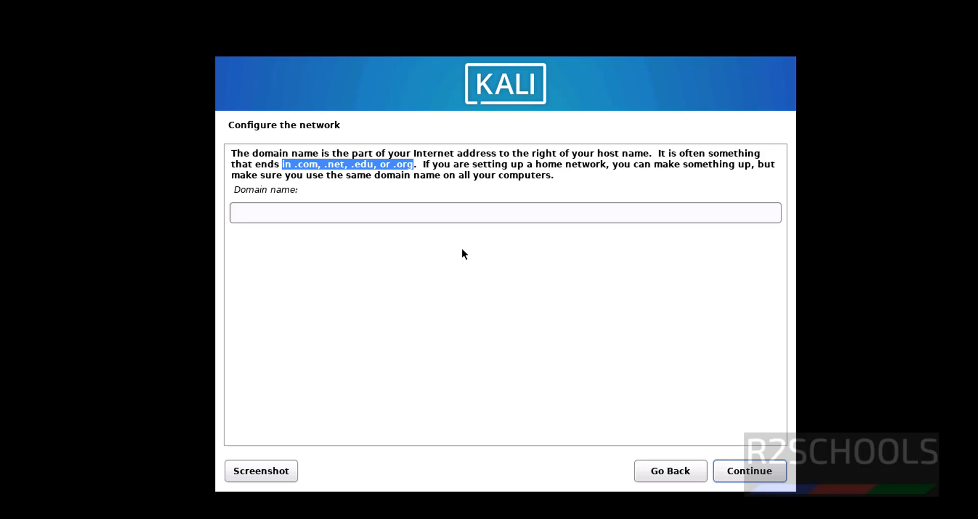
mouse_move(492, 250)
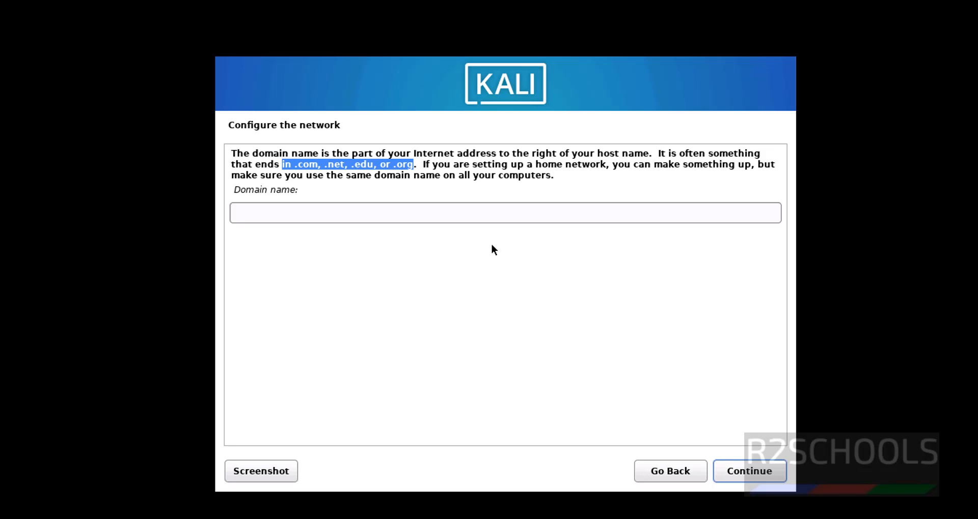
click(748, 470)
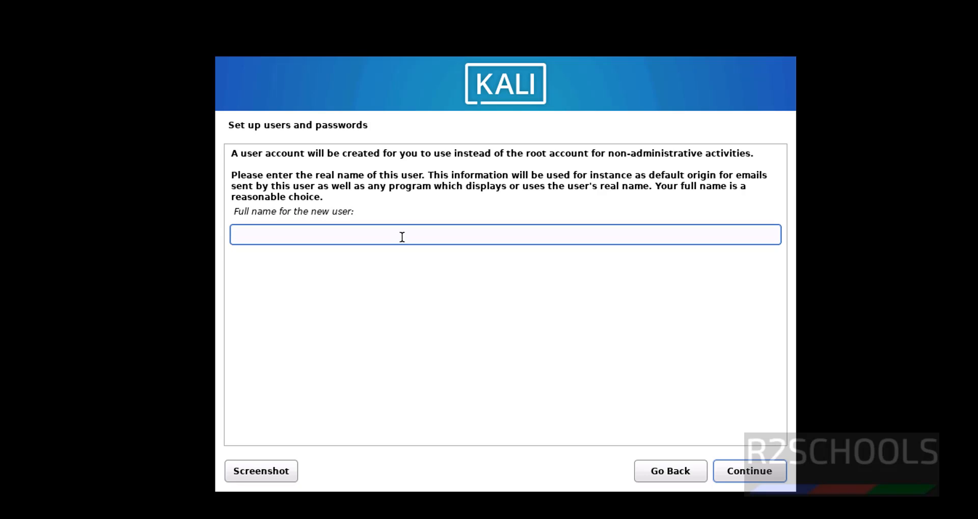
Create the user r2schools with the suggested username and a confirmed password
text(r)
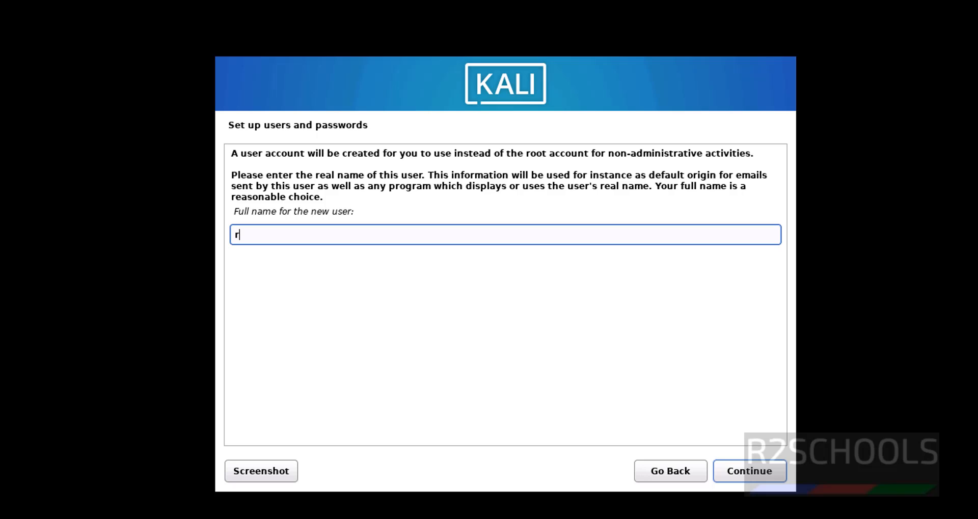
text(2schools)
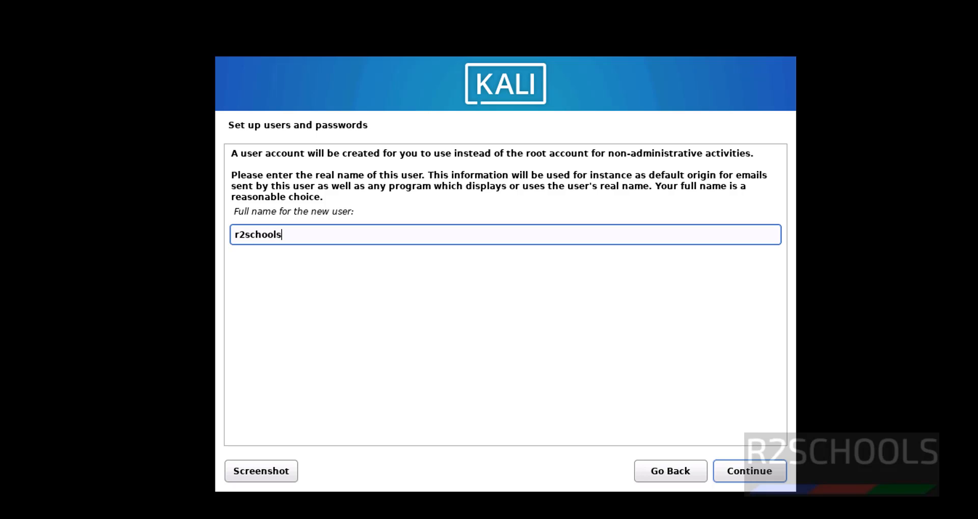
click(748, 470)
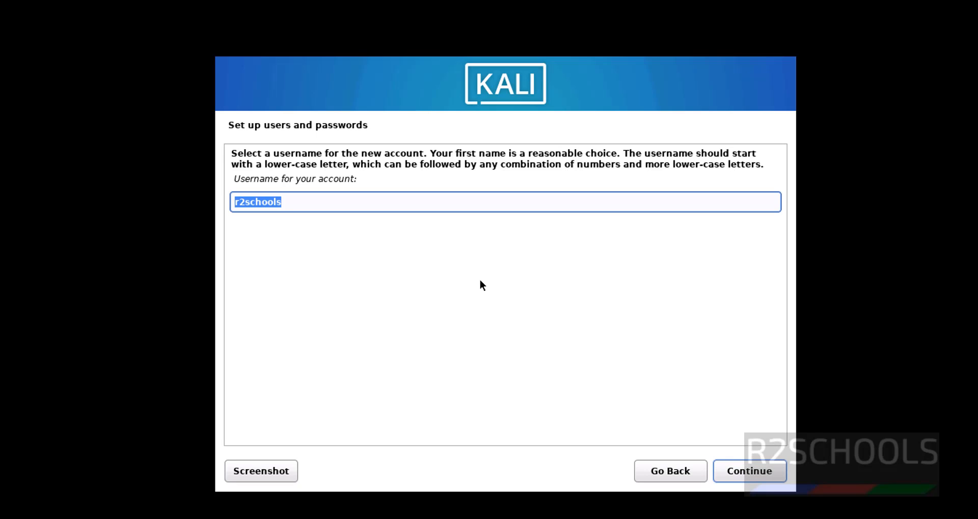
mouse_move(224, 211)
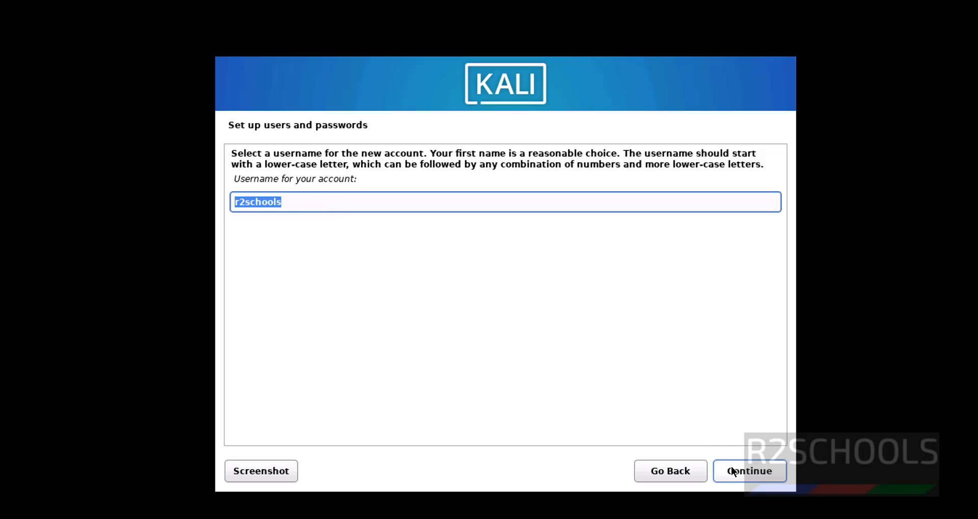
click(748, 471)
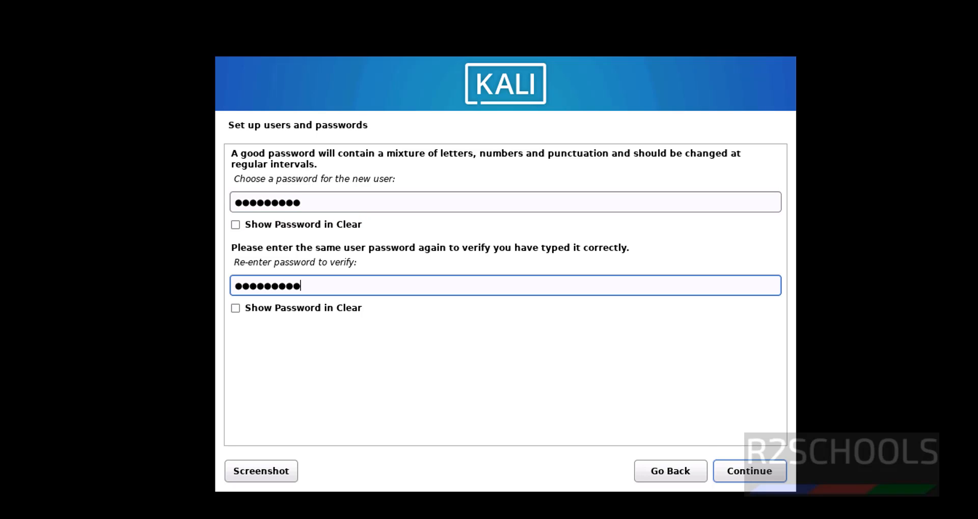
click(748, 470)
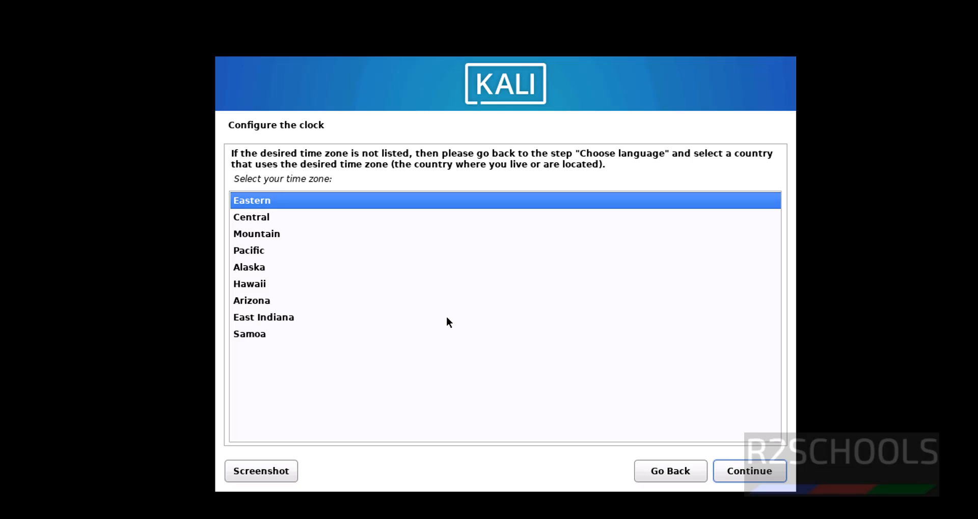
mouse_move(686, 413)
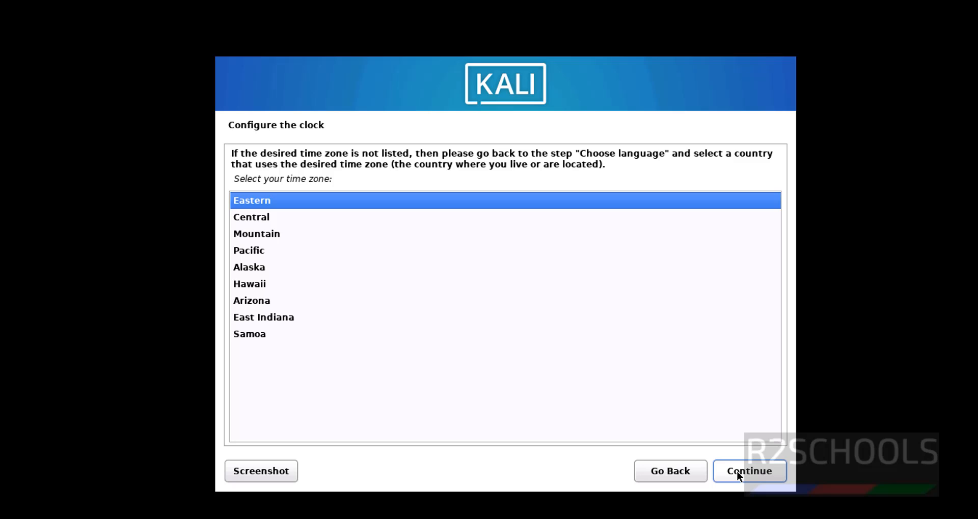
Keep Eastern time and use the entire disk, all files in one partition, written to disk
click(748, 470)
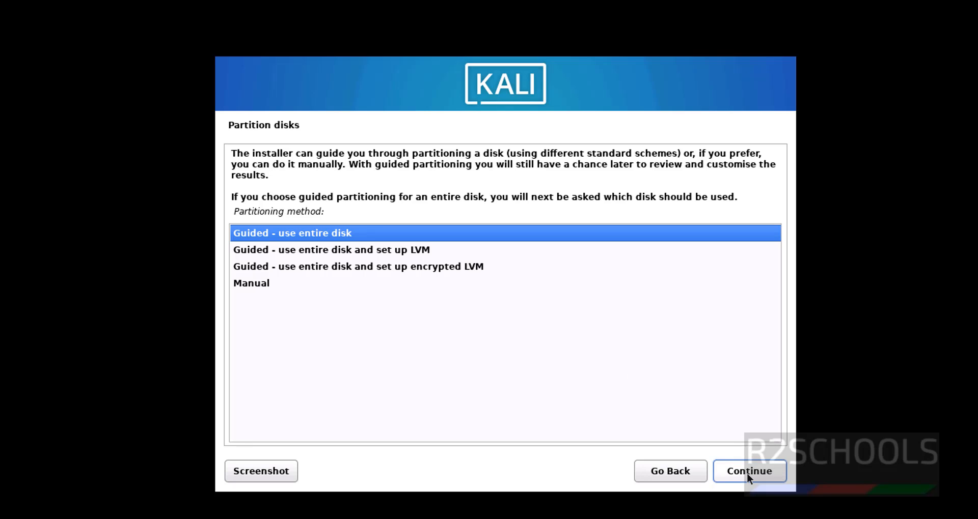
click(748, 470)
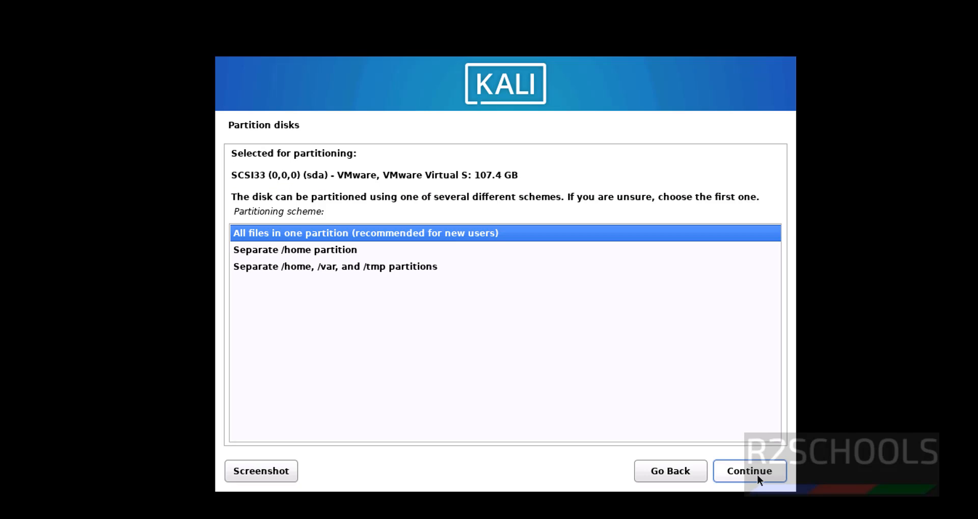
click(748, 471)
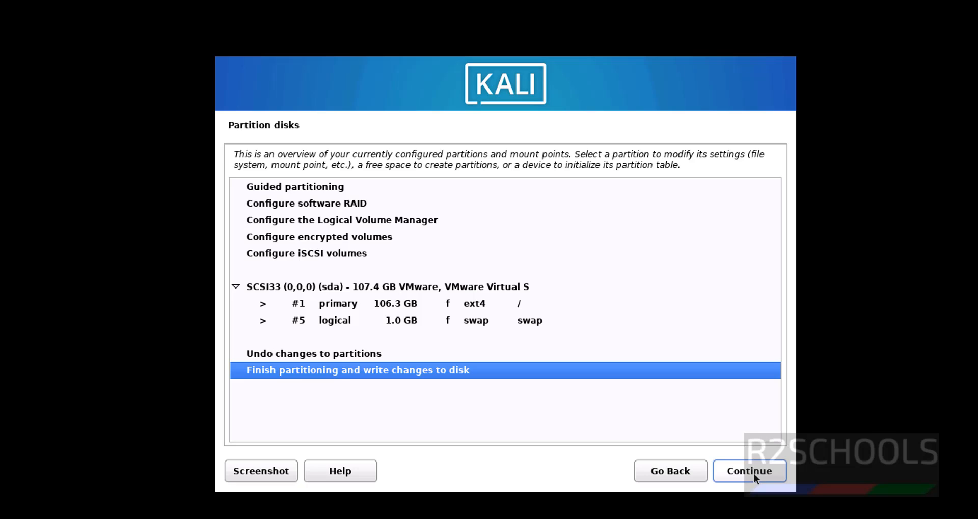
mouse_move(333, 375)
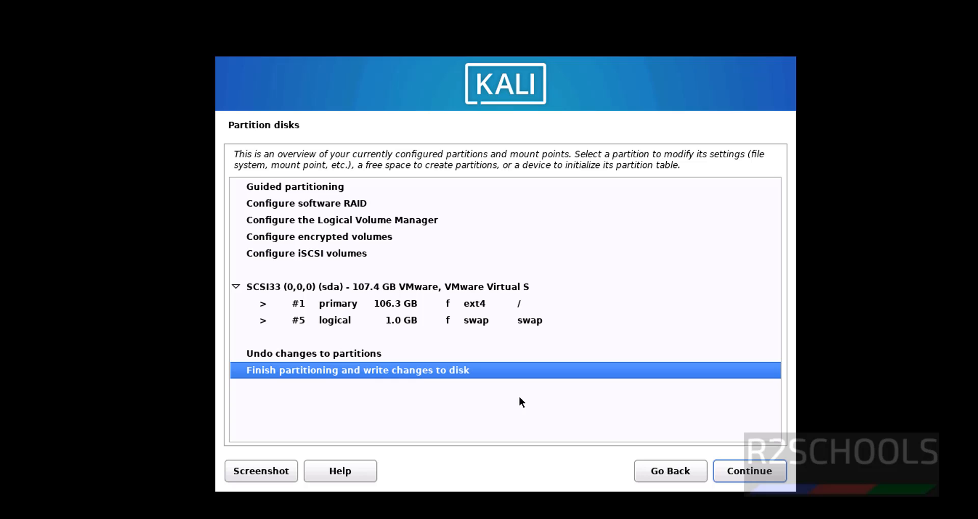
click(748, 470)
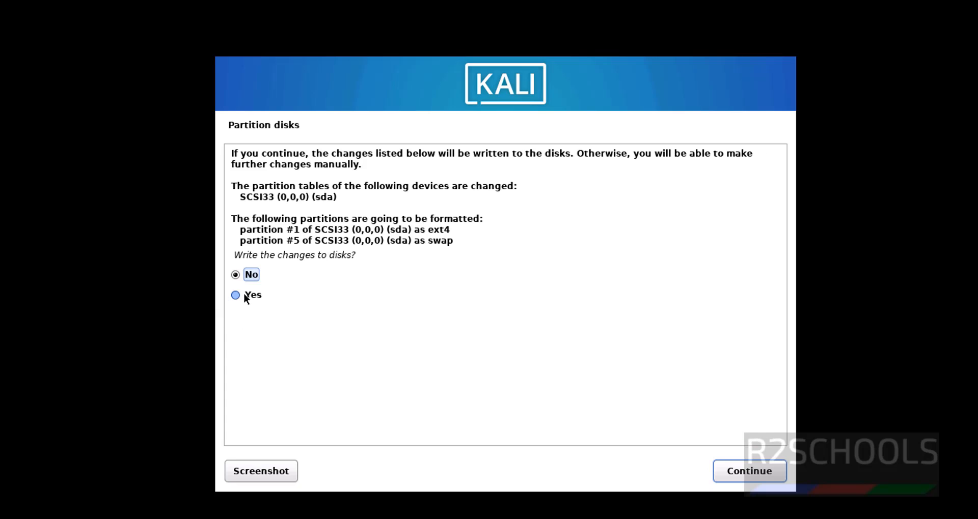
click(236, 295)
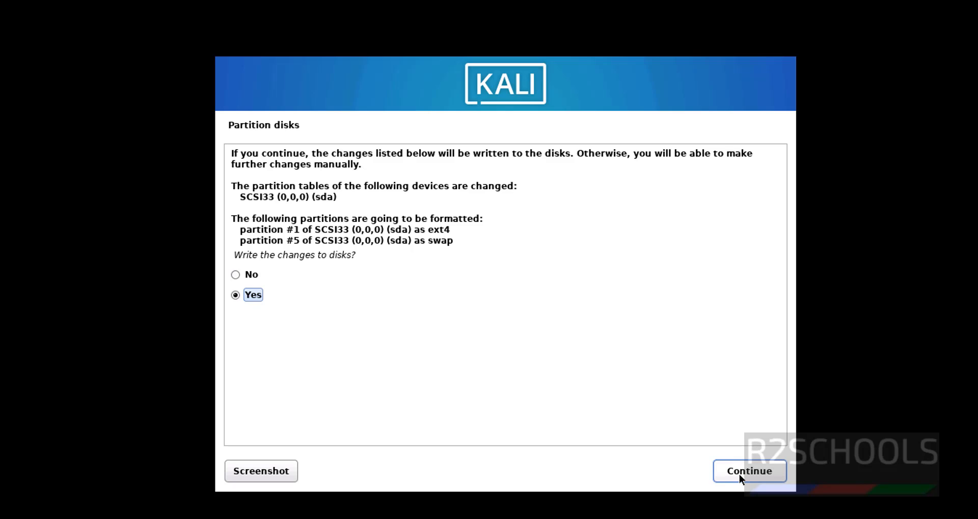
click(749, 471)
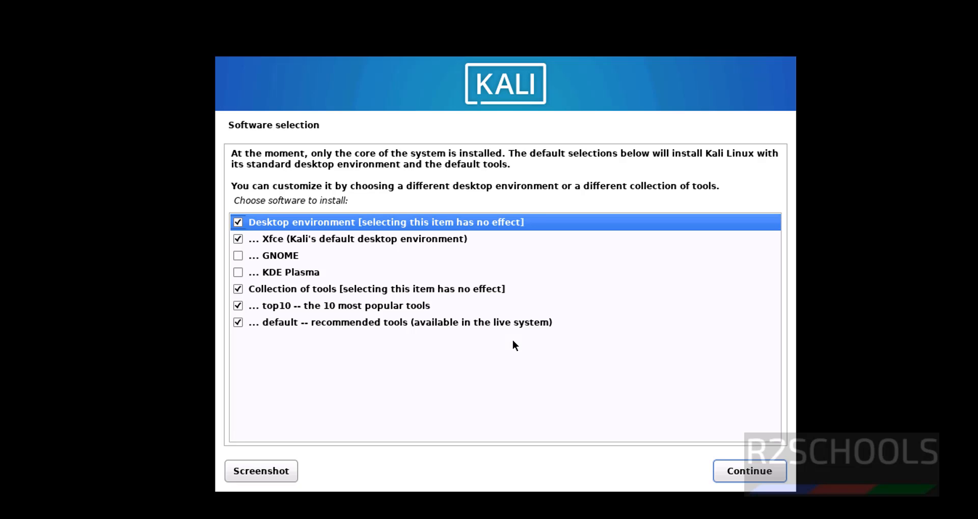
mouse_move(509, 348)
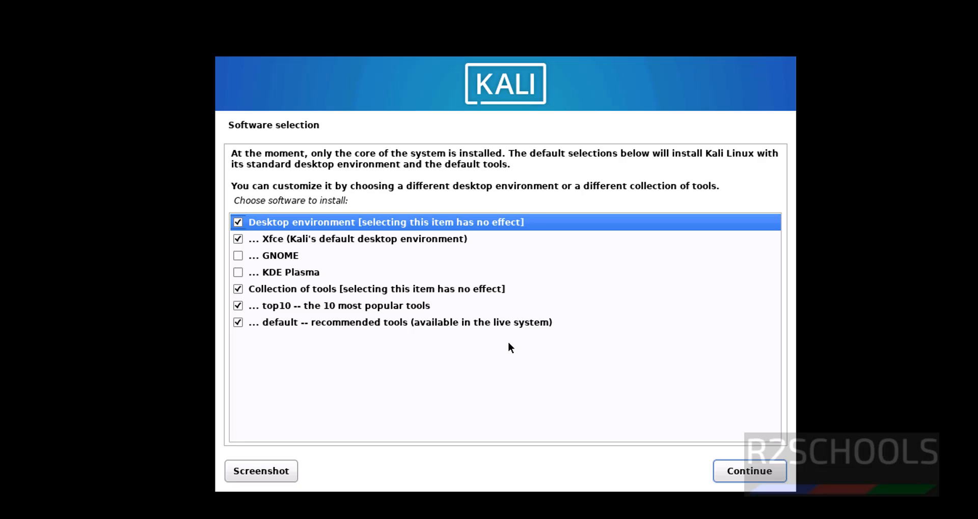
mouse_move(342, 247)
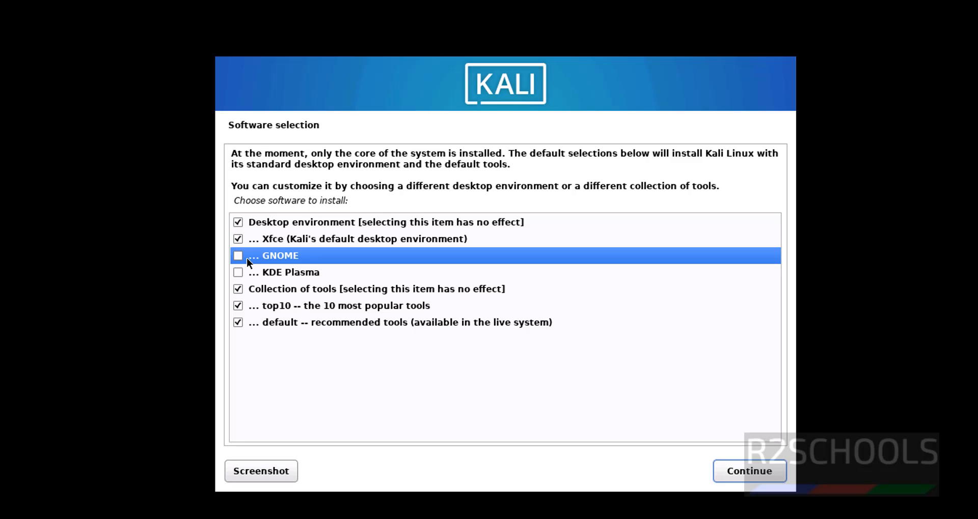
Select the Xfce and KDE Plasma desktops with the default tools for installation
click(238, 256)
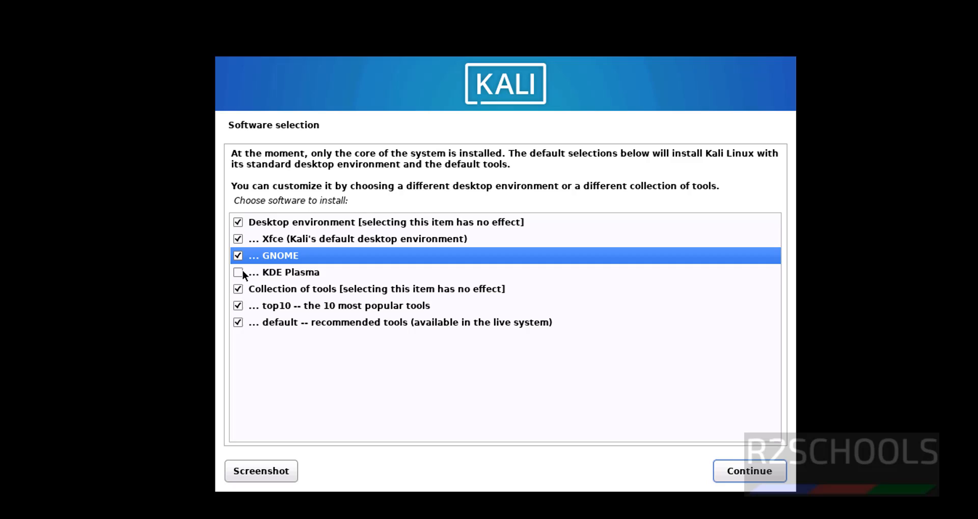
click(238, 272)
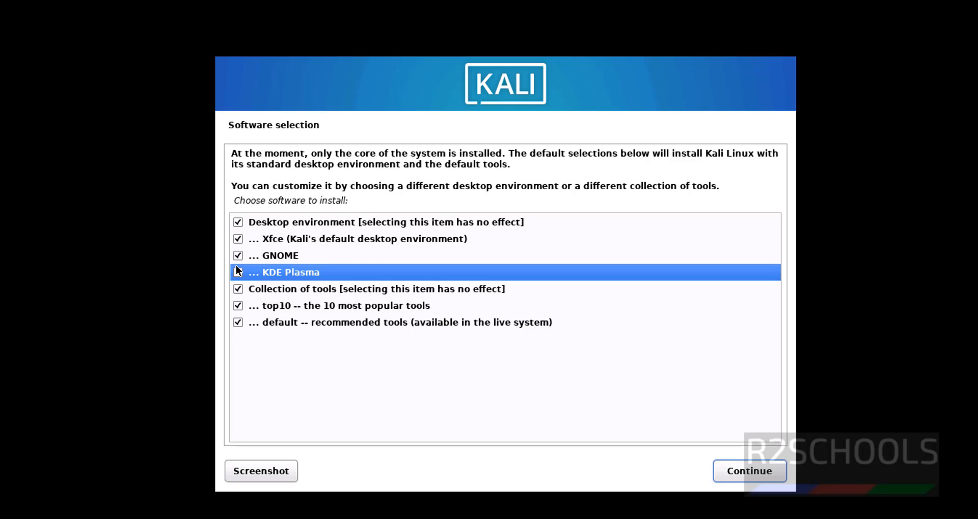
click(238, 255)
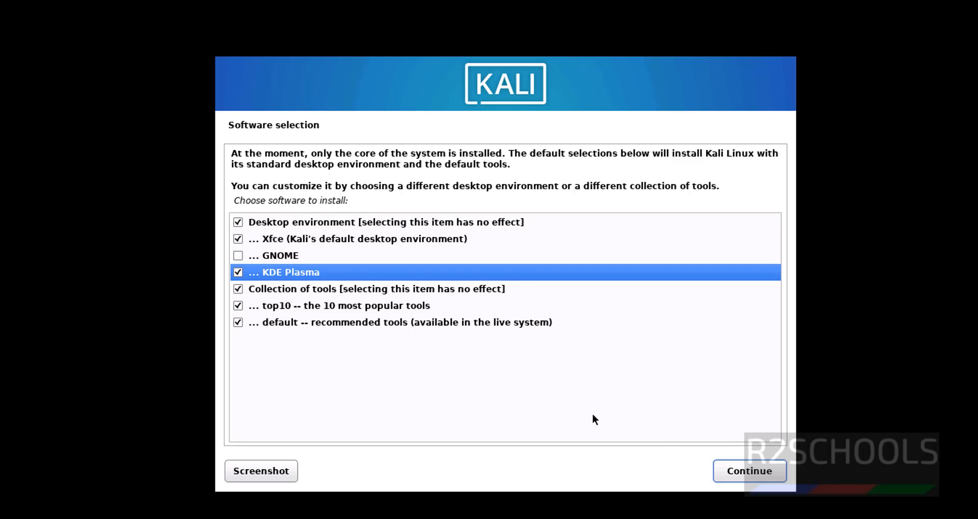
click(748, 470)
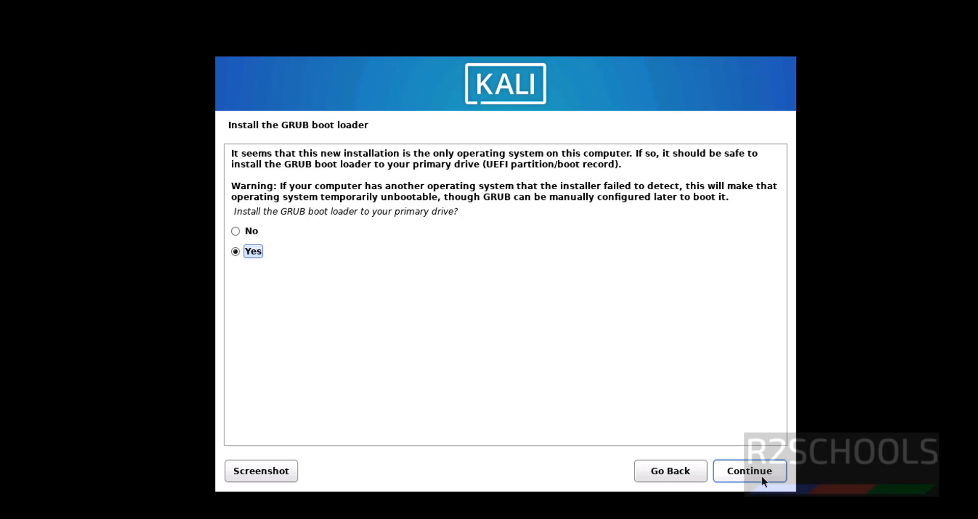
Install the GRUB boot loader onto /dev/sda
click(749, 471)
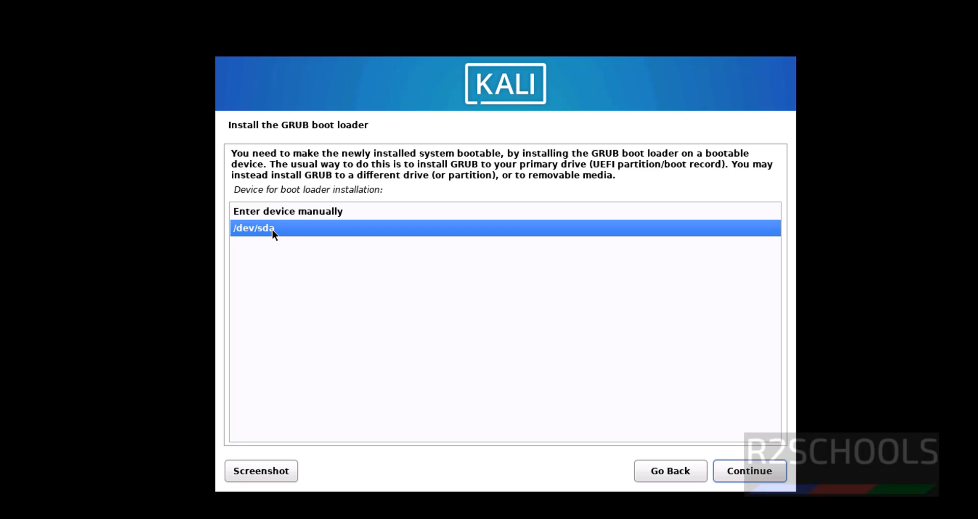
click(748, 470)
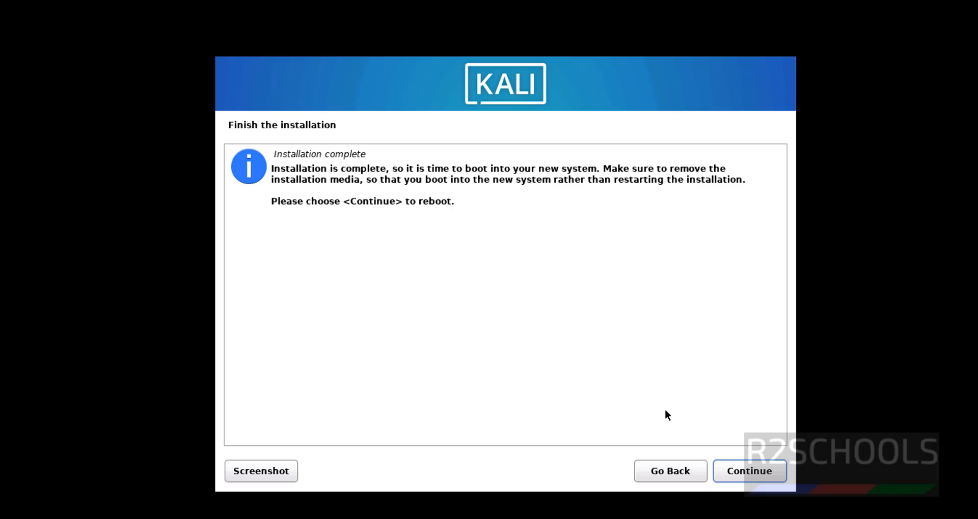
mouse_move(610, 369)
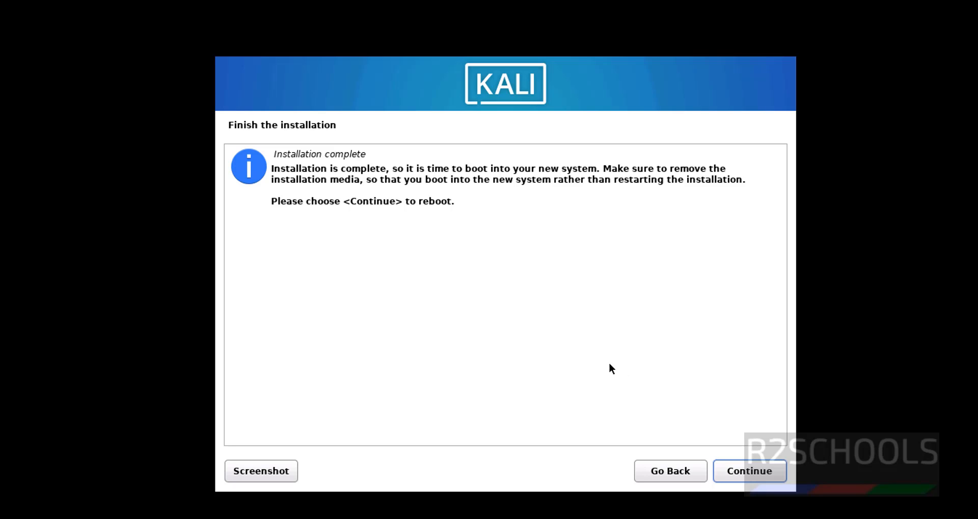
mouse_move(327, 189)
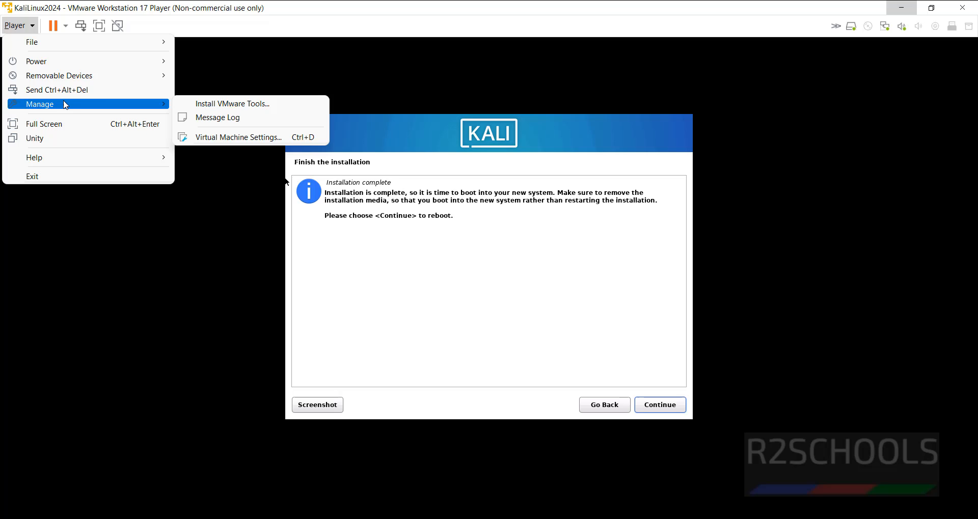
mouse_move(249, 137)
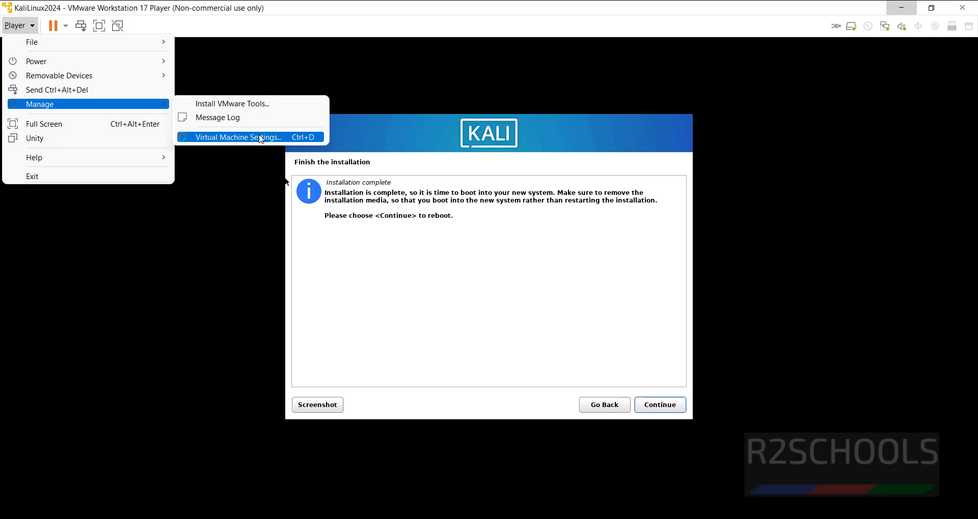
Stop the installer ISO connecting at power on, then reboot into the installed system
click(239, 137)
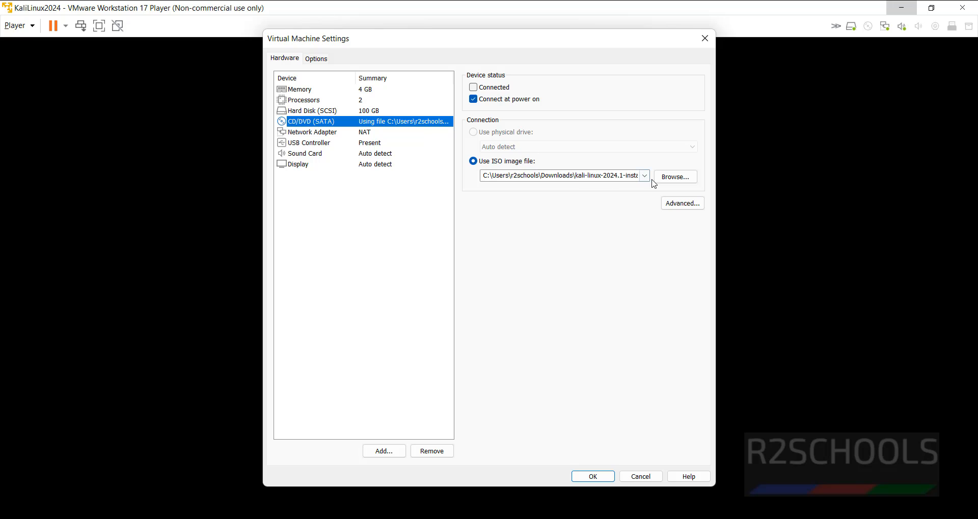
click(473, 99)
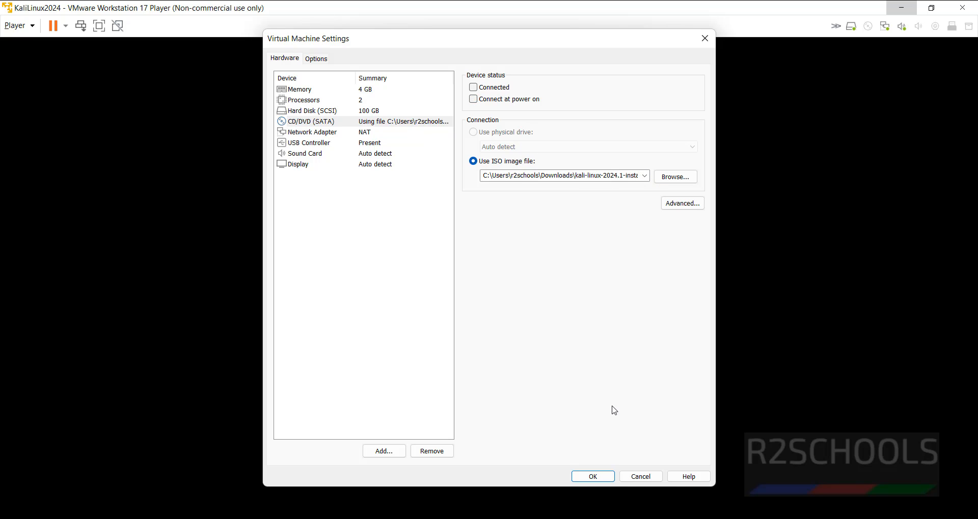
click(591, 476)
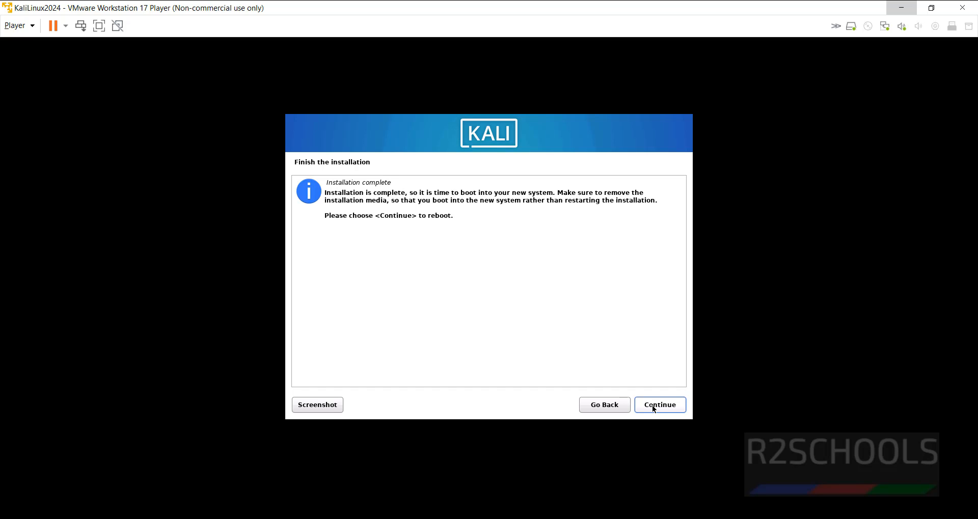
click(659, 405)
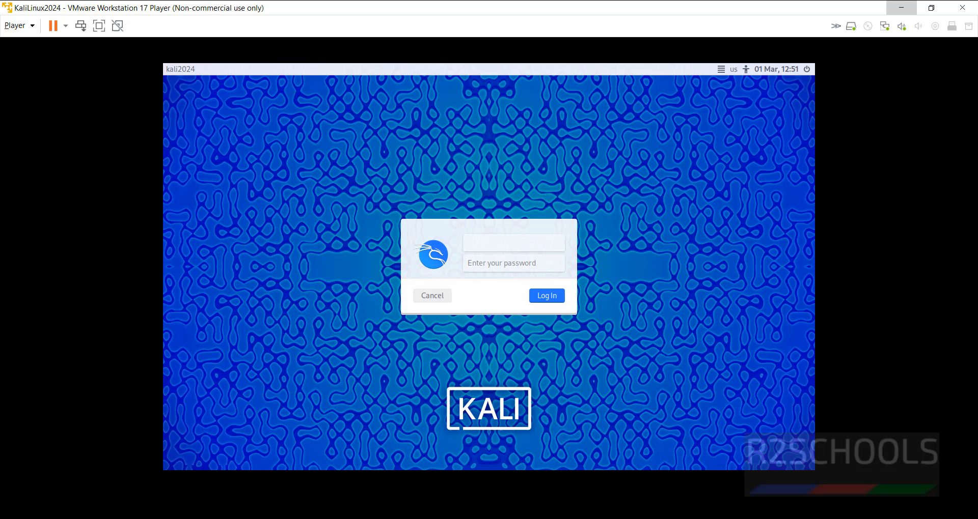
Log in to the Kali desktop as r2schools with its password
text(r)
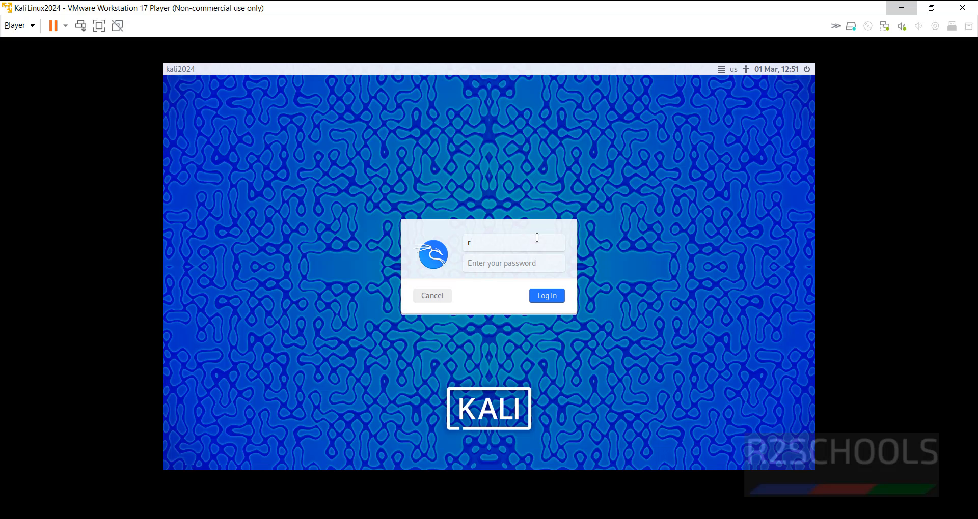
text(2schools)
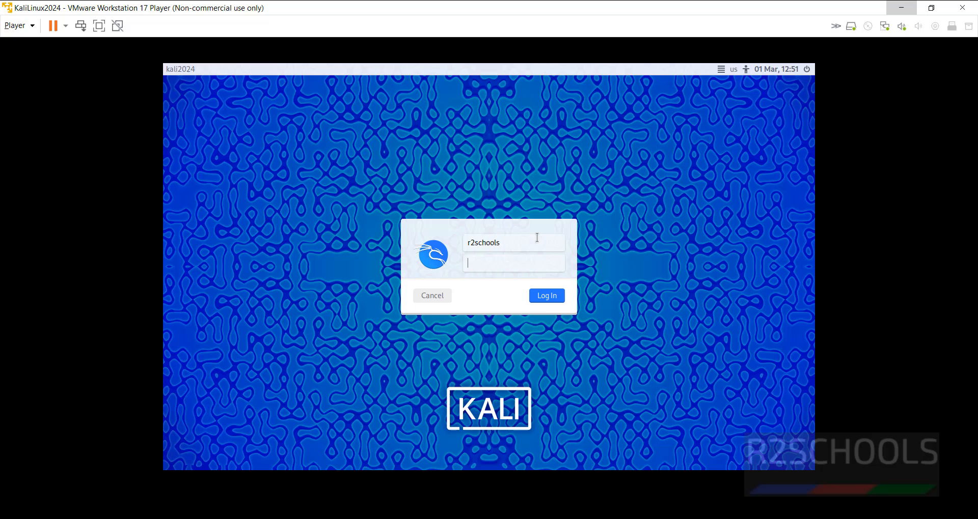
text(password)
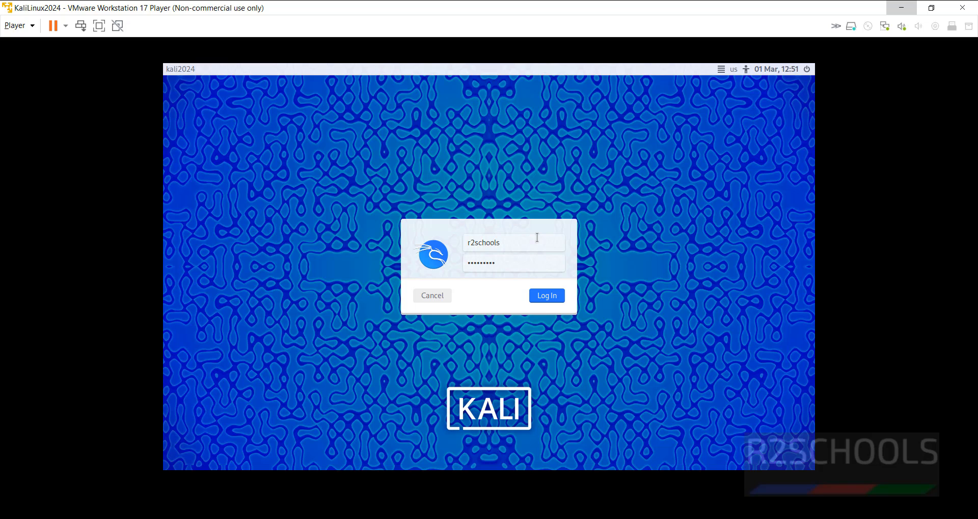
click(545, 295)
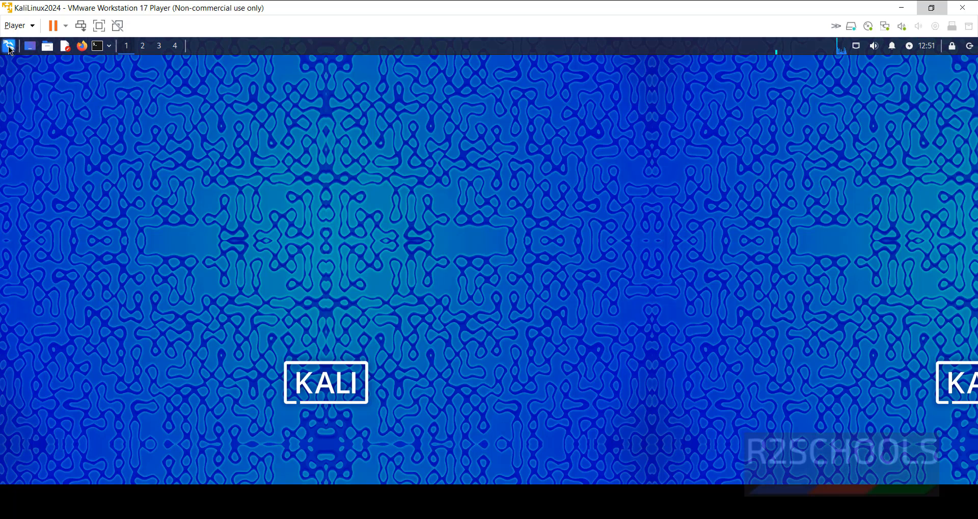
Open a terminal and set its font to Fira Code 14 pt
click(9, 46)
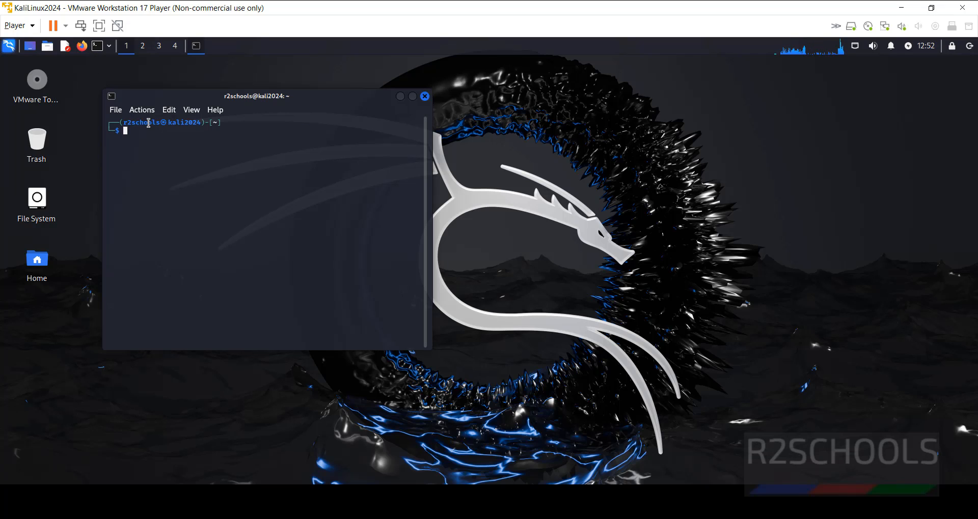
click(116, 110)
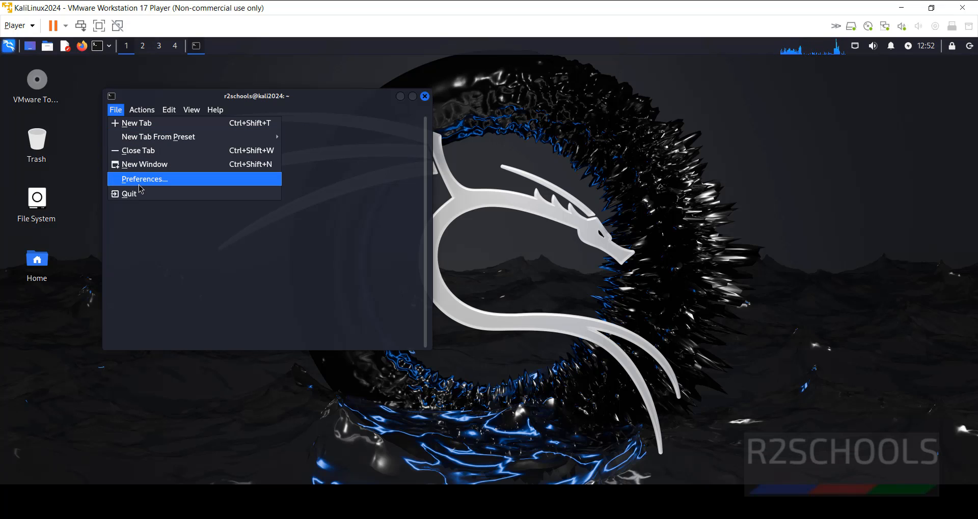
click(143, 179)
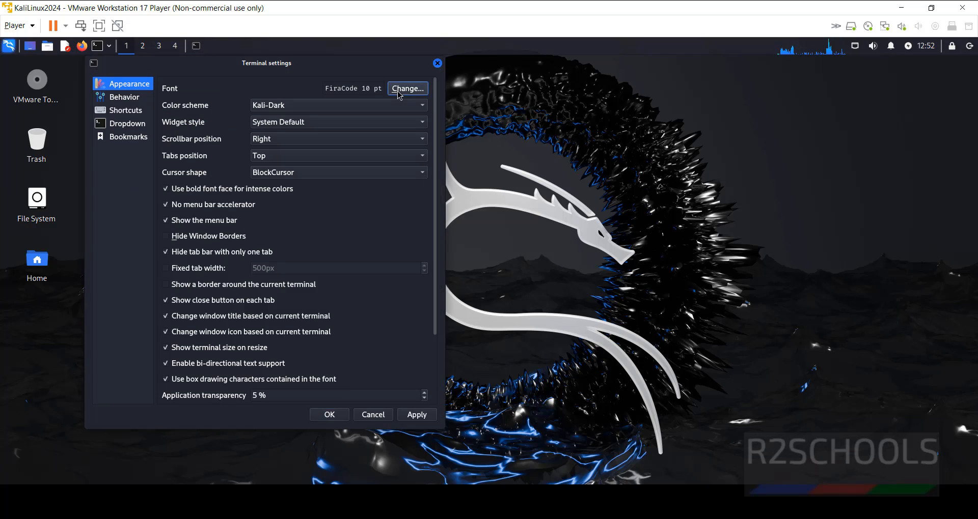
click(406, 88)
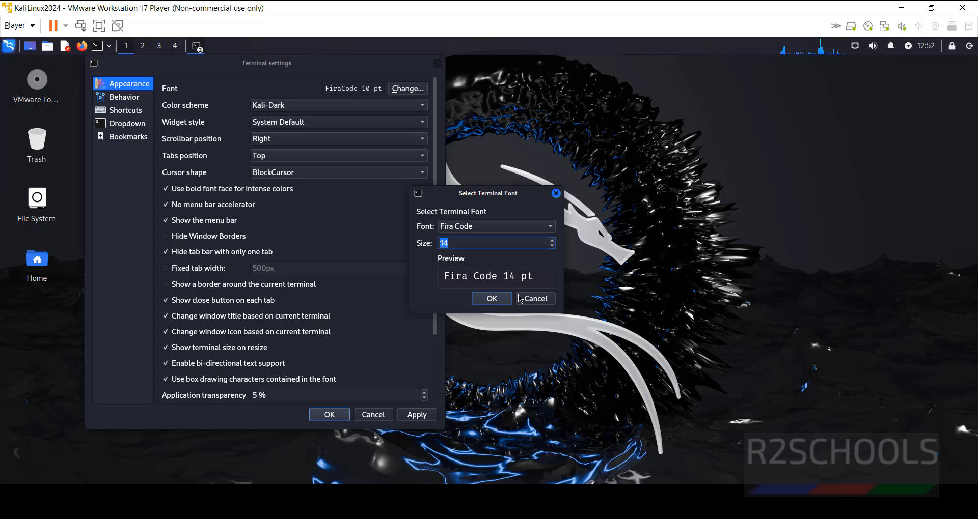
click(492, 298)
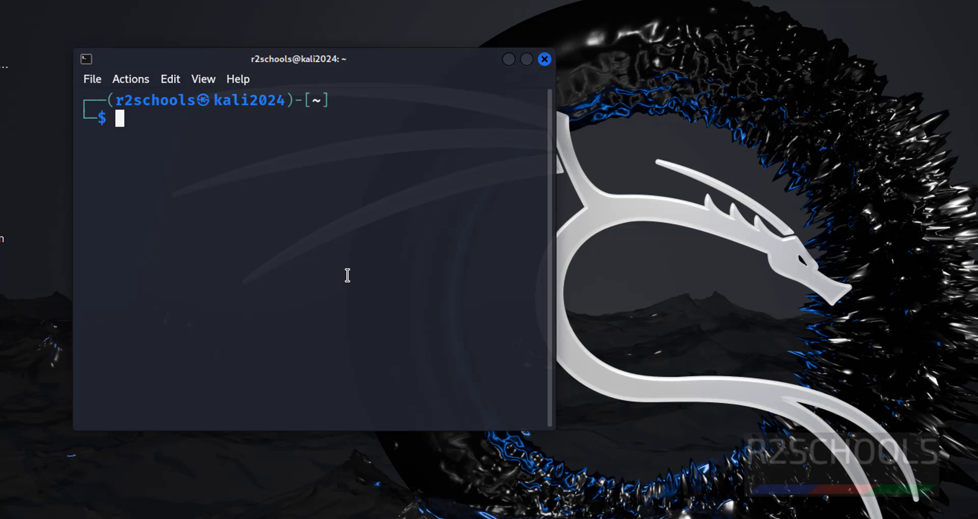
Show /etc/os-release (Kali GNU/Linux 2024.1), then run ifconfig listing 192.168.129.143
text(more)
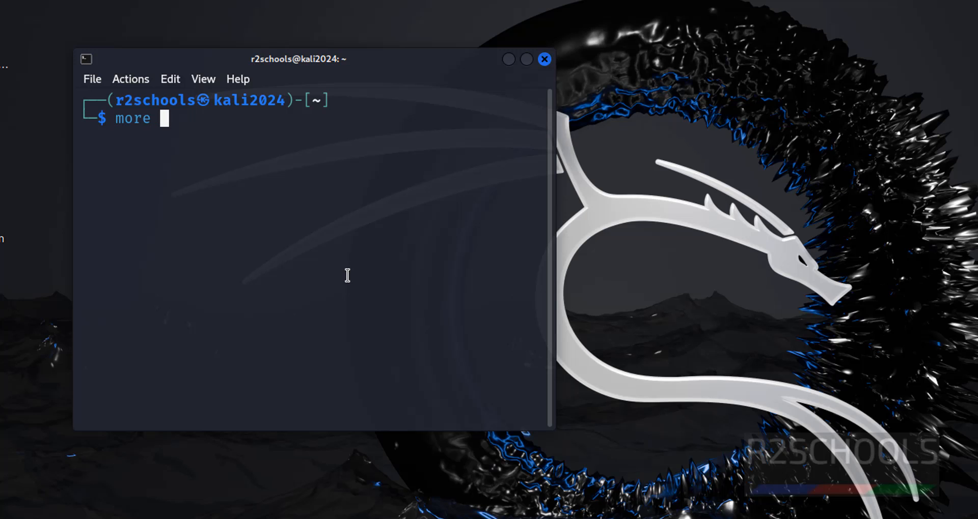
text(/etc/os-release)
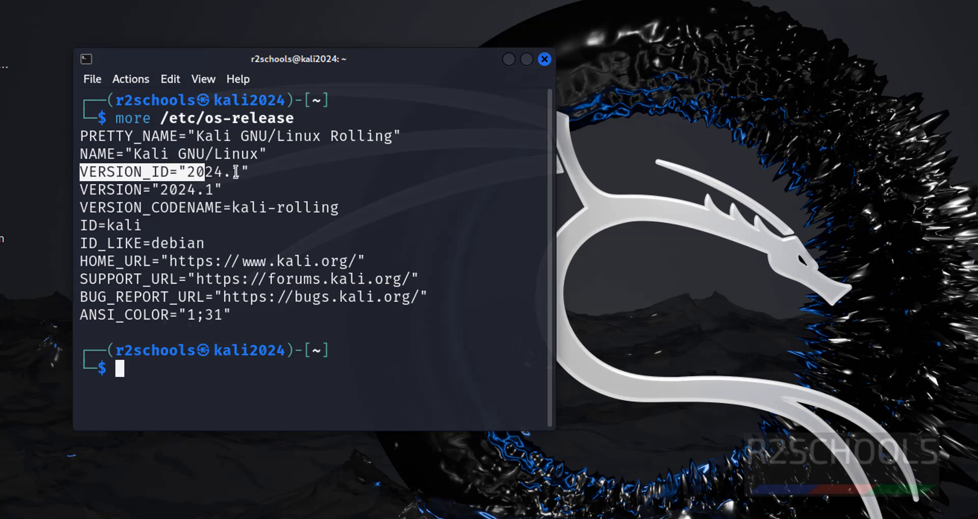
double_click(198, 153)
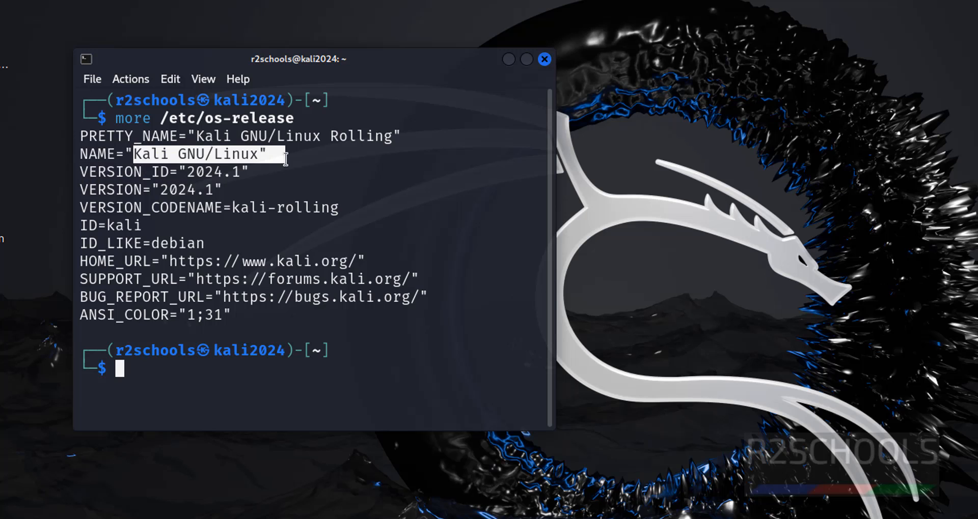
text(i)
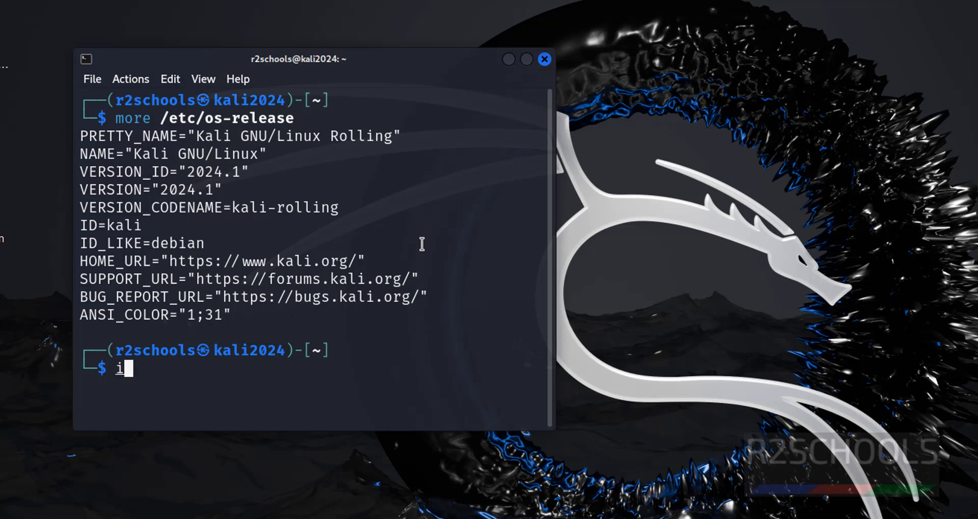
text(fconfi)
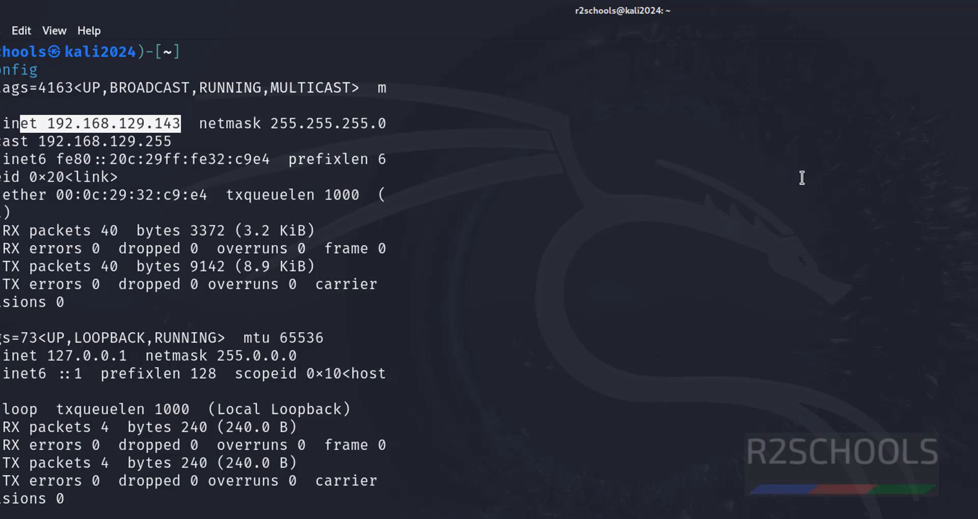
mouse_move(793, 161)
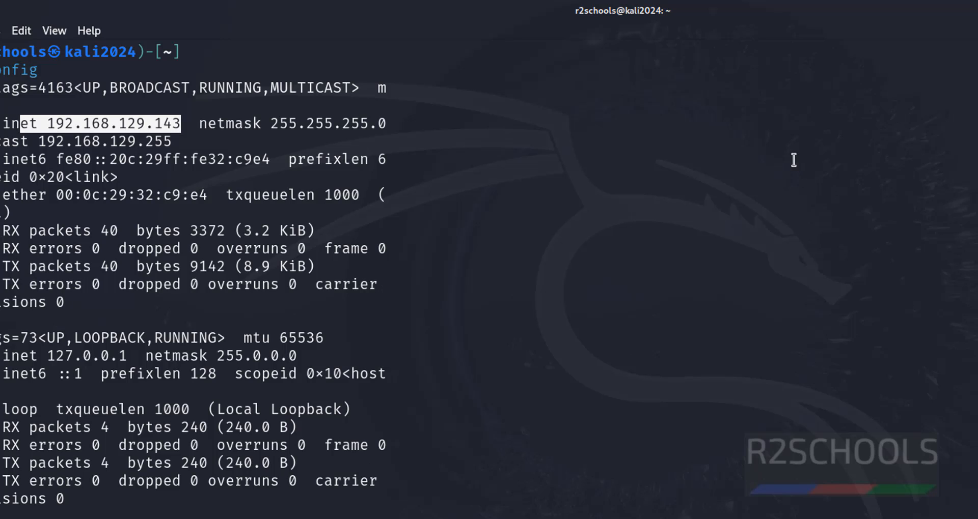